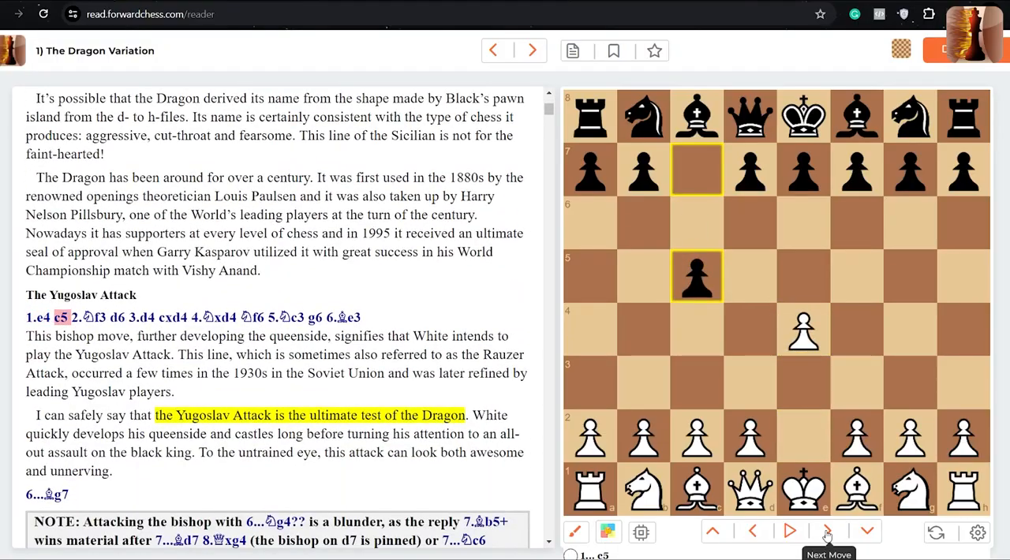
# - Step the board forward from 1...c5 through 2.Nf3, 2...d6 and 3.d4 toward 5...g6
pyautogui.click(827, 533)
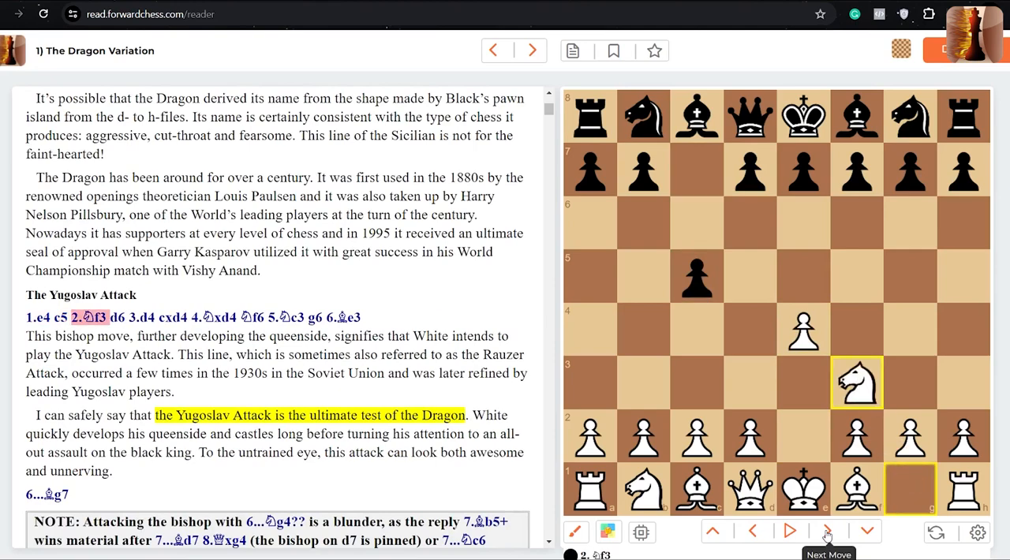
pyautogui.click(827, 530)
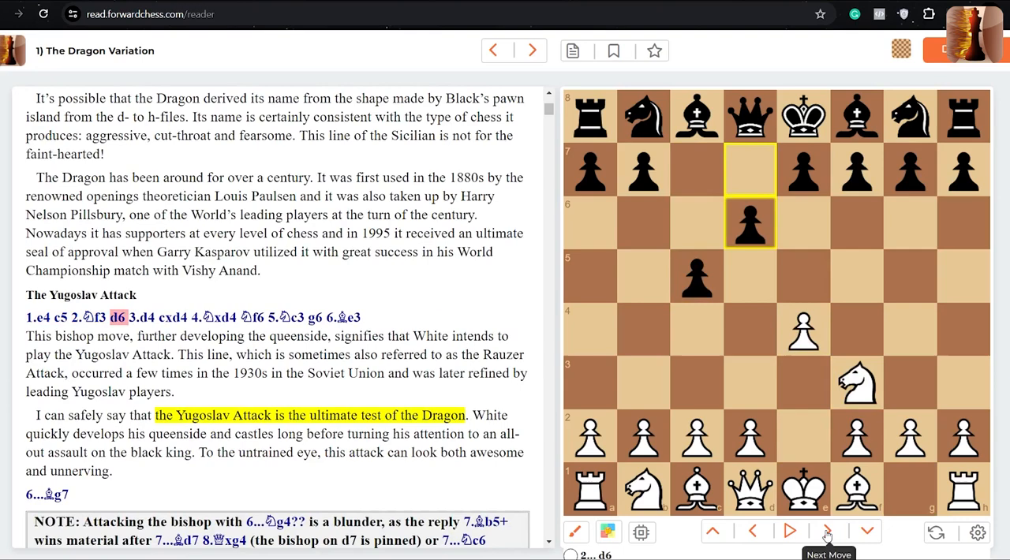
pyautogui.moveTo(672, 150)
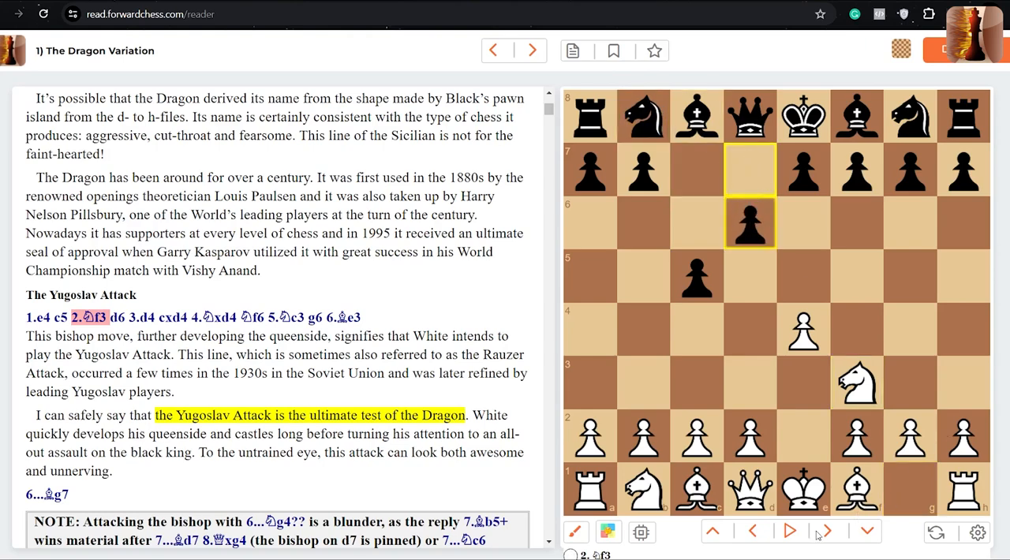
pyautogui.moveTo(786, 473)
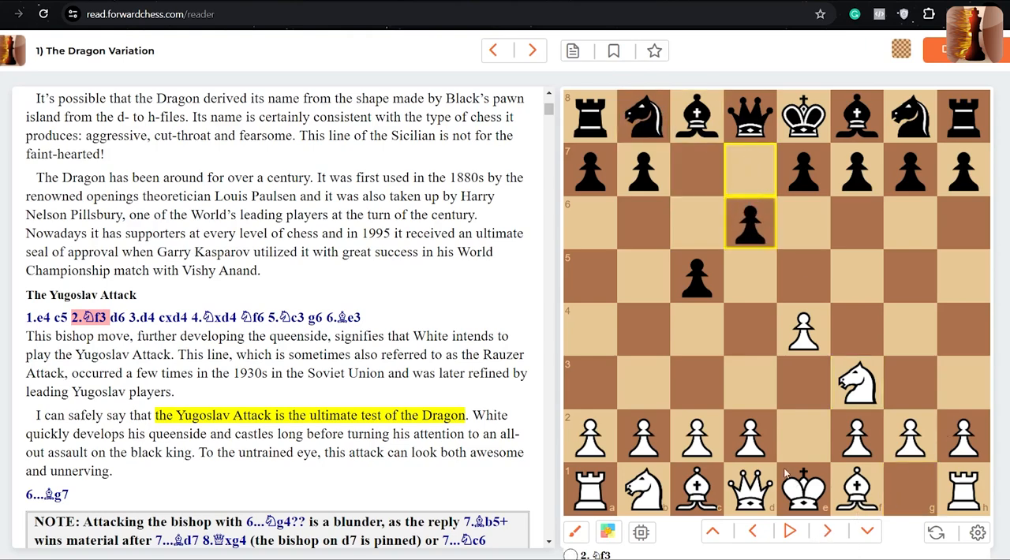
pyautogui.click(142, 318)
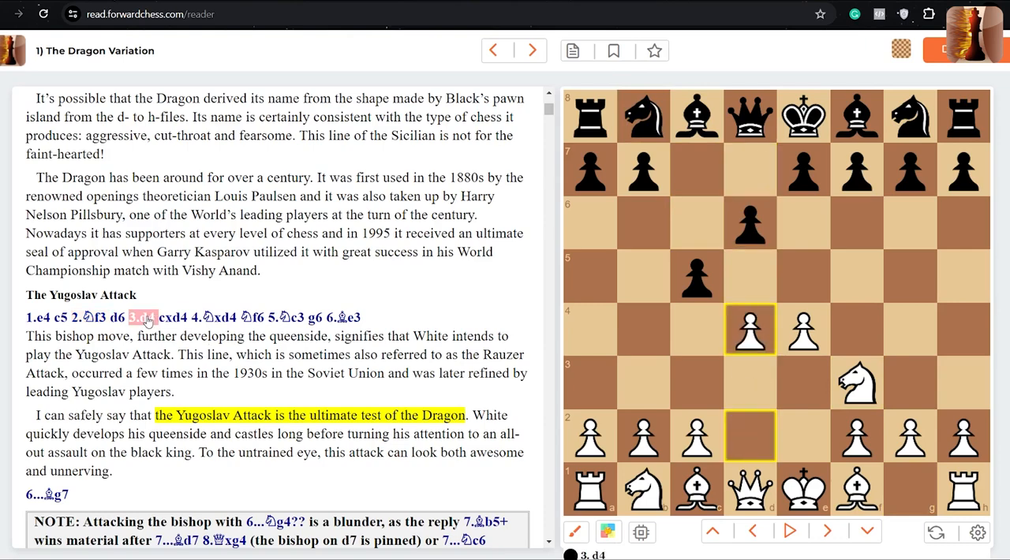
pyautogui.click(144, 318)
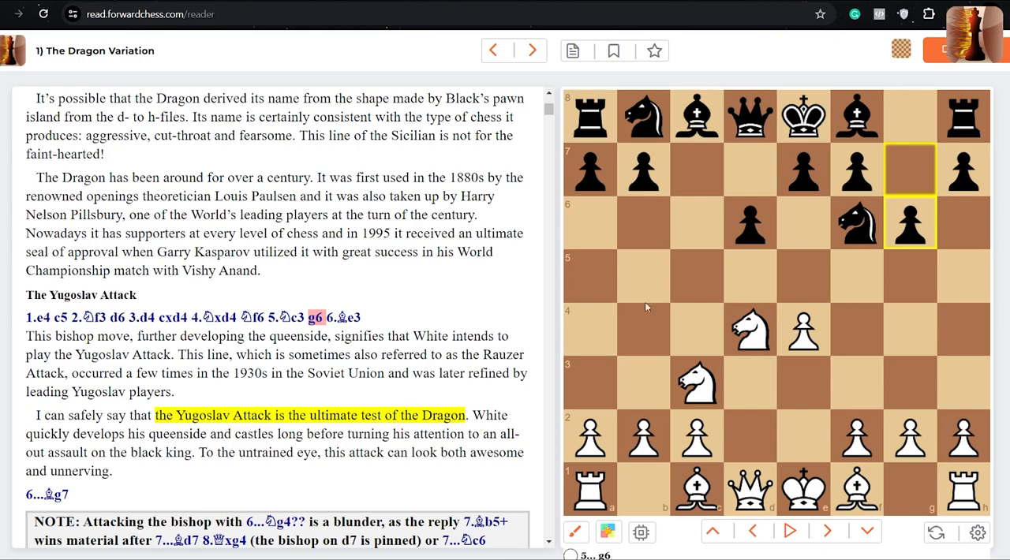
pyautogui.moveTo(923, 178)
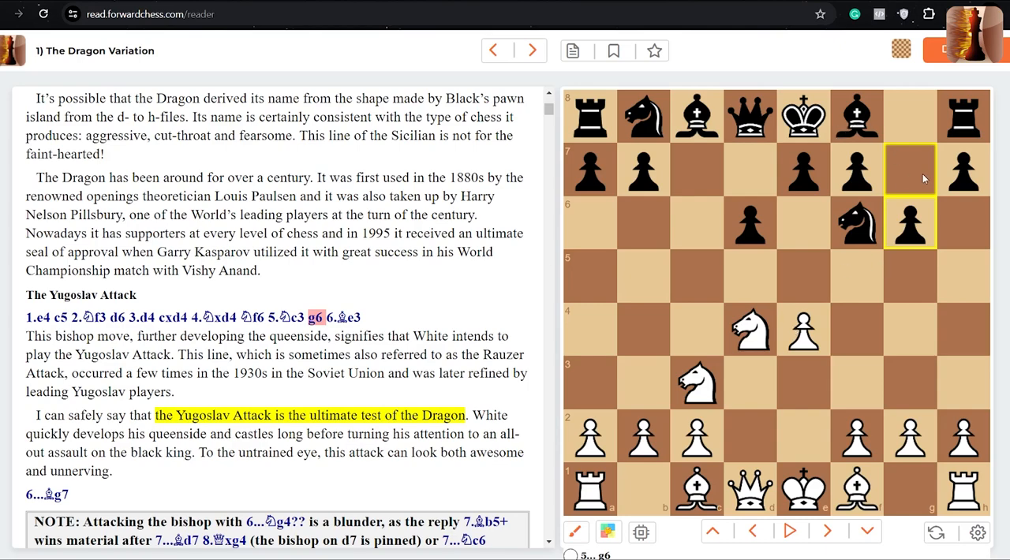
pyautogui.moveTo(891, 305)
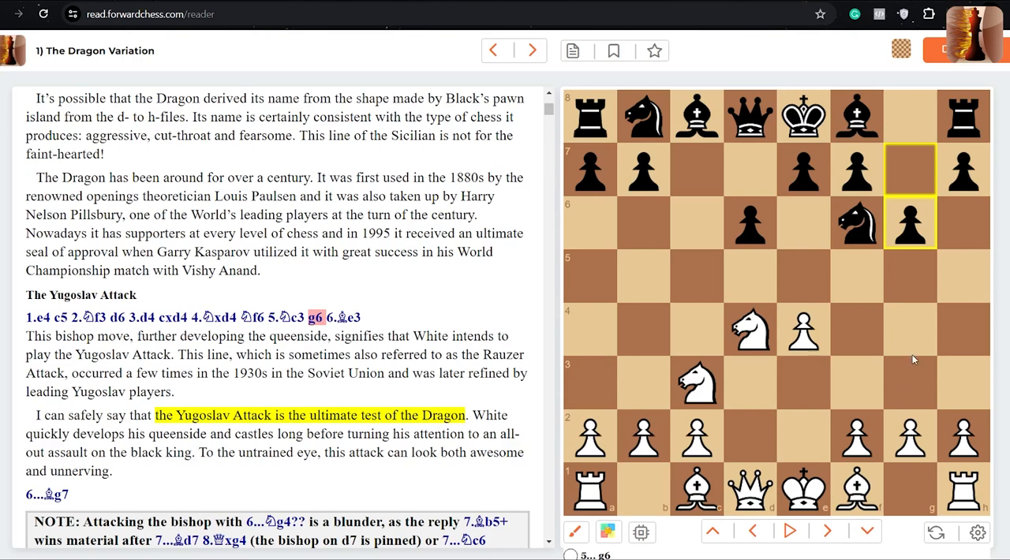
pyautogui.moveTo(899, 341)
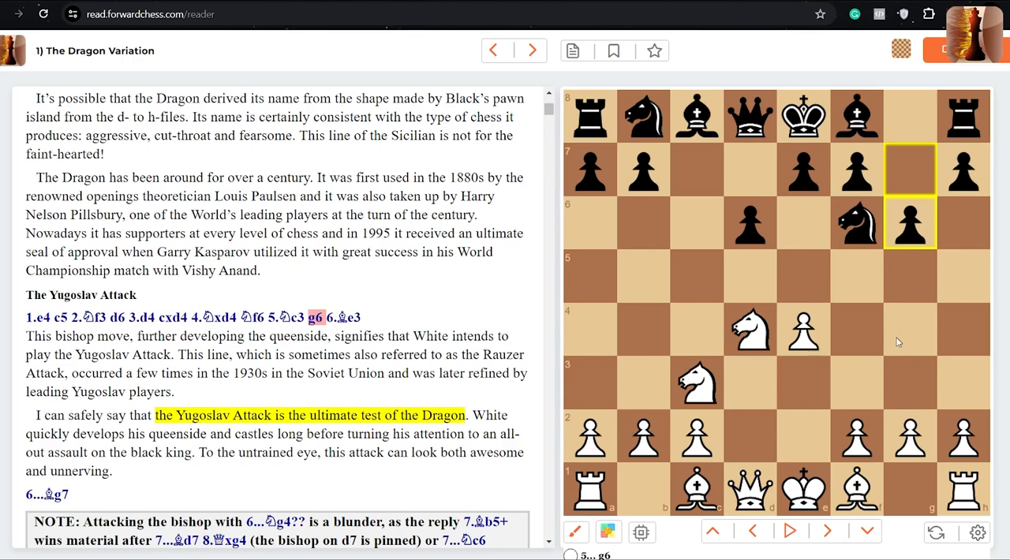
pyautogui.moveTo(919, 358)
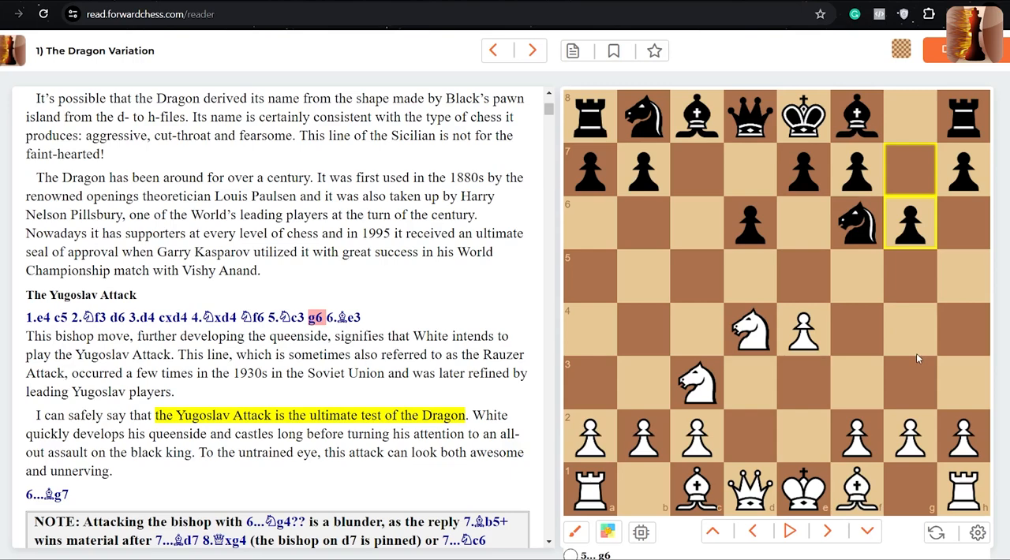
pyautogui.moveTo(928, 355)
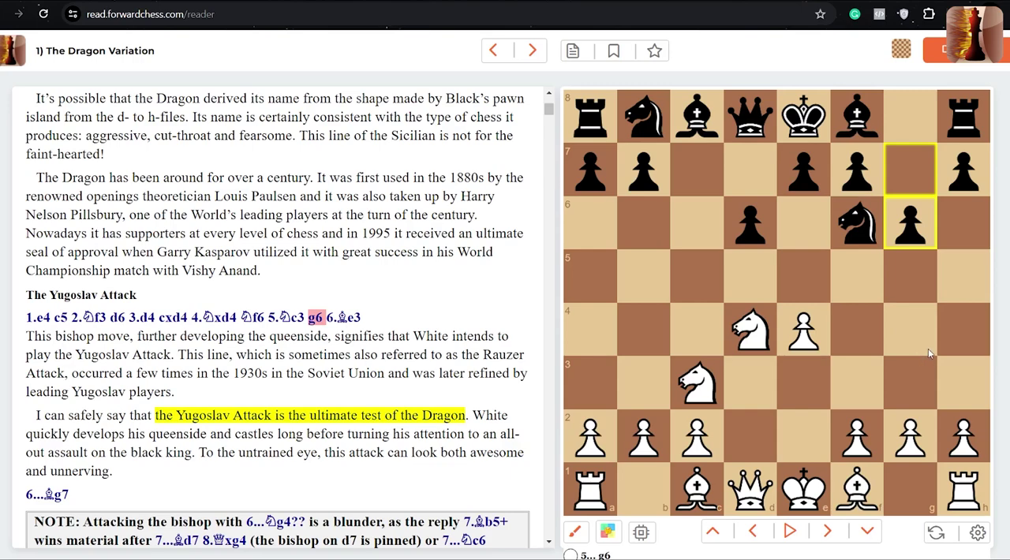
pyautogui.moveTo(999, 339)
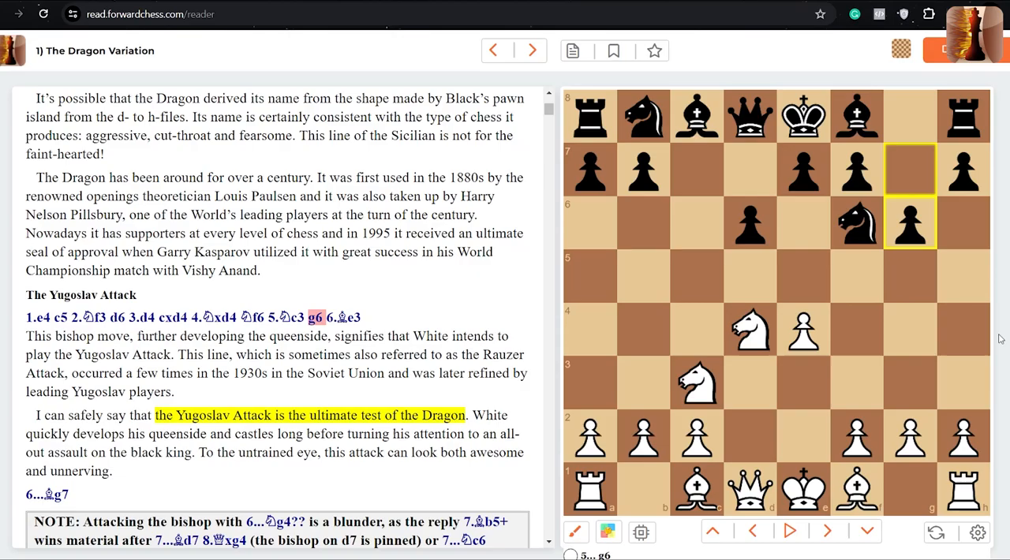
# - Advance to the Najdorf chapter, play to 5.Nc3 and choose the 5...a6 continuation
pyautogui.click(534, 51)
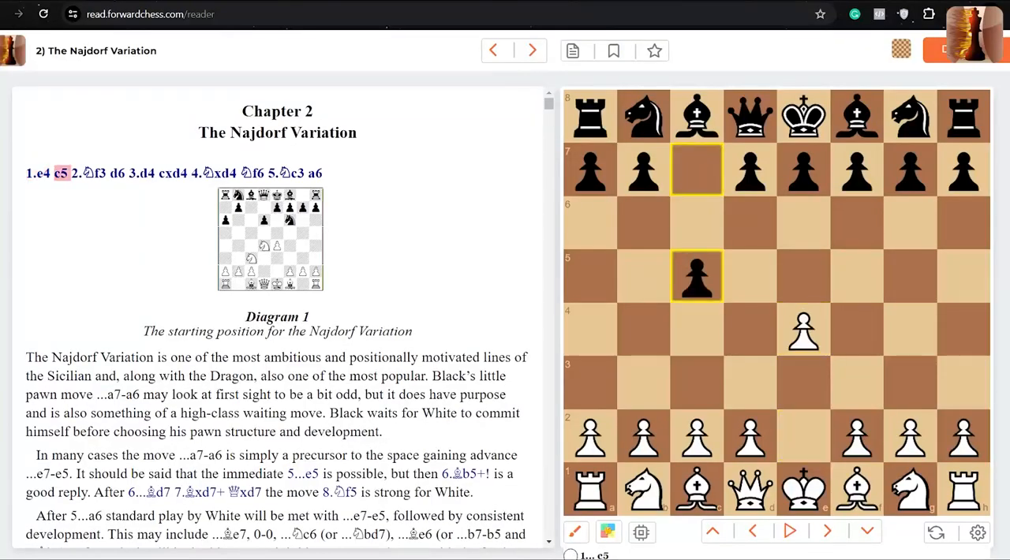
pyautogui.click(807, 530)
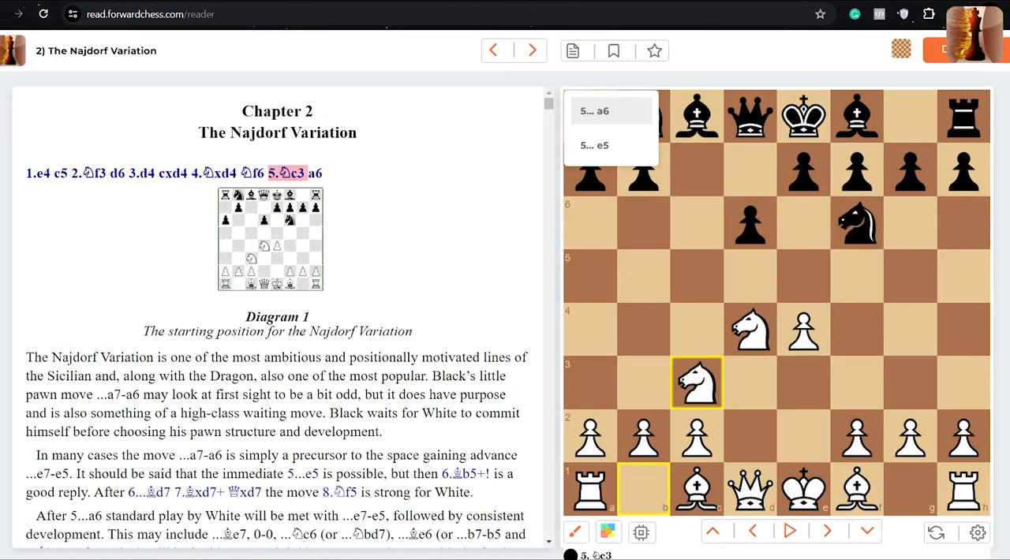
pyautogui.click(597, 110)
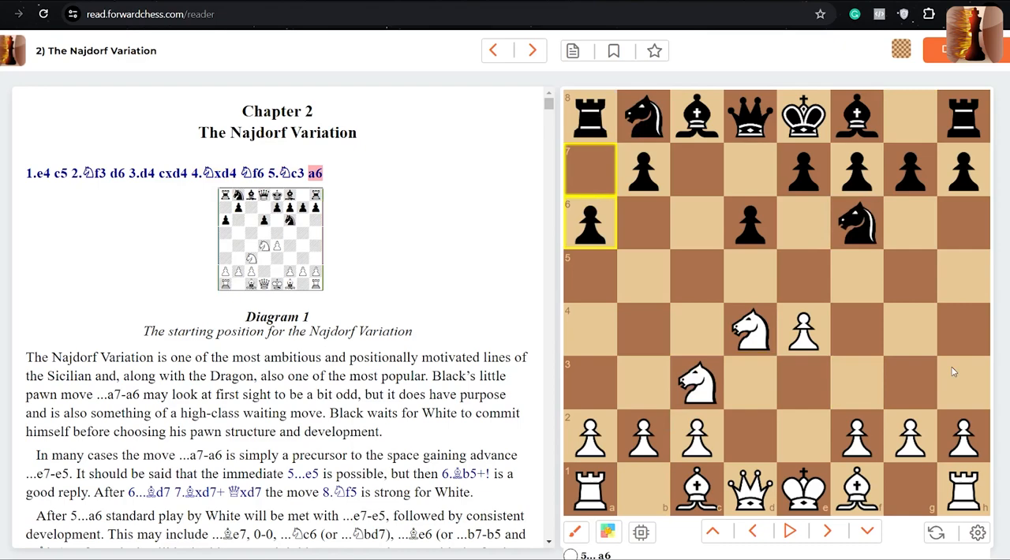
pyautogui.moveTo(622, 232)
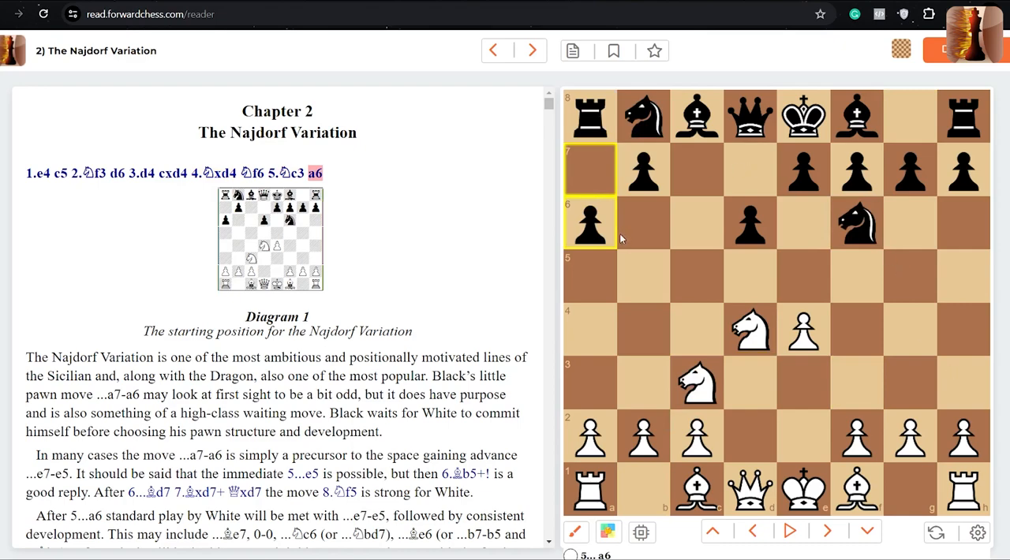
pyautogui.moveTo(650, 294)
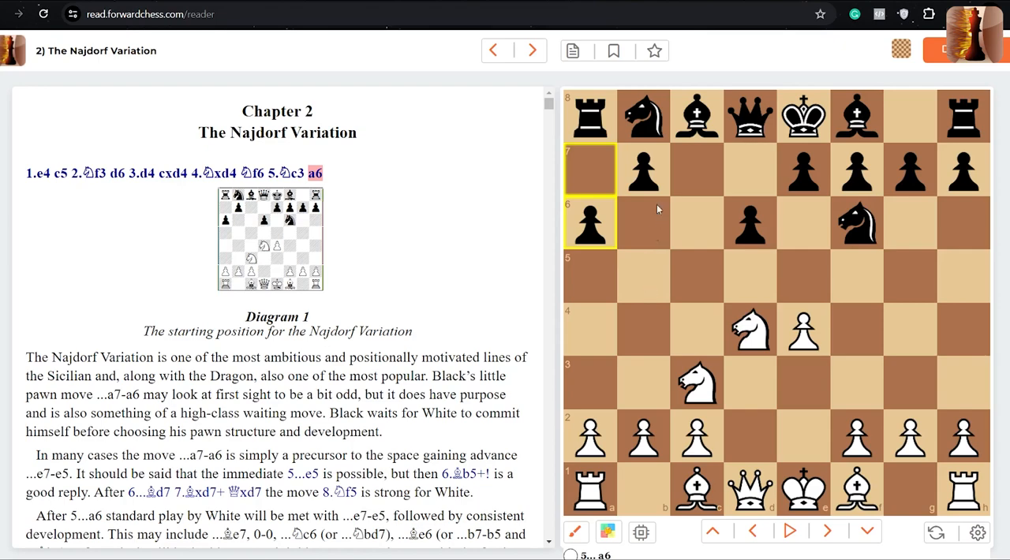
pyautogui.moveTo(637, 399)
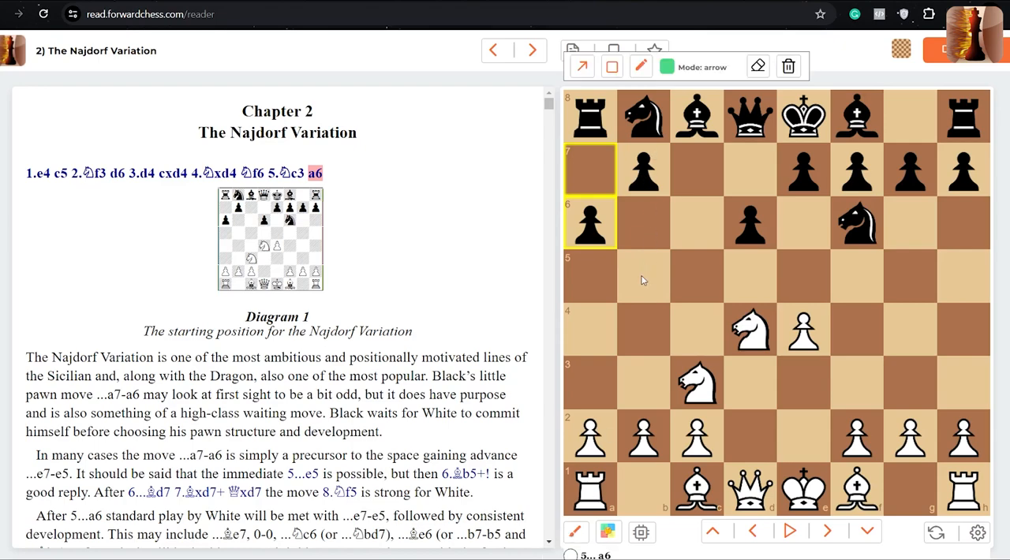
# - Draw a b7-b6 arrow on the Najdorf position, then erase all arrows
pyautogui.moveTo(644, 170); pyautogui.dragTo(643, 277)
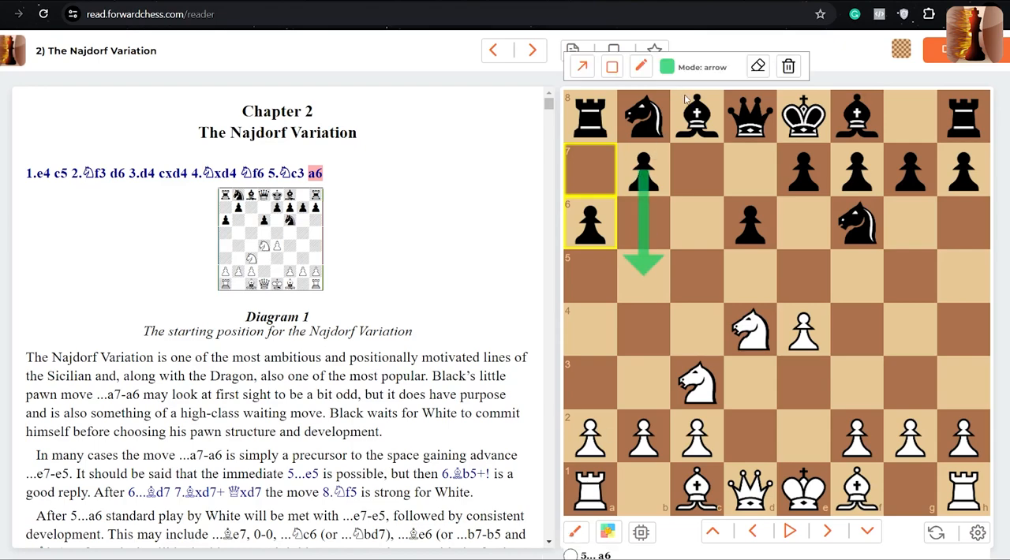
pyautogui.moveTo(711, 352)
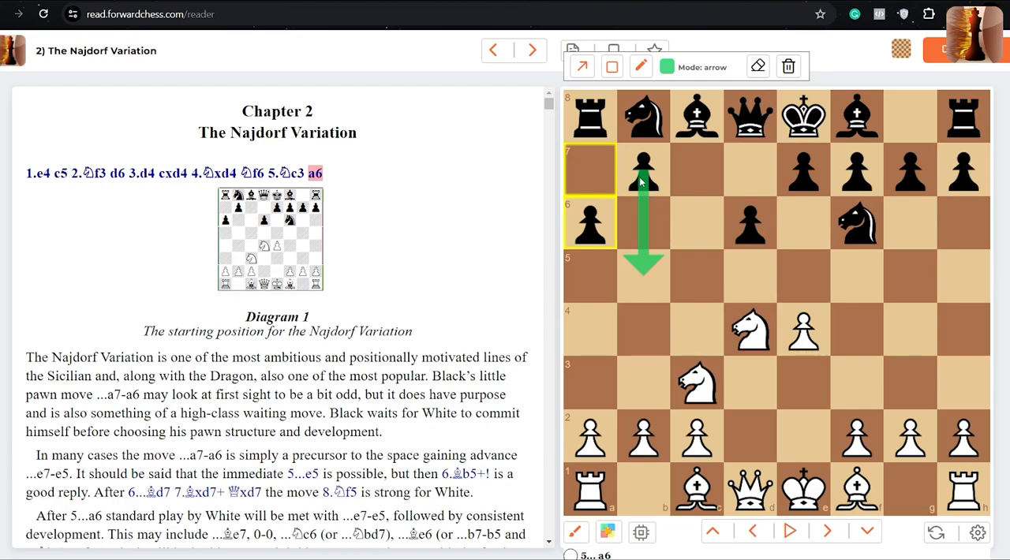
pyautogui.moveTo(789, 67)
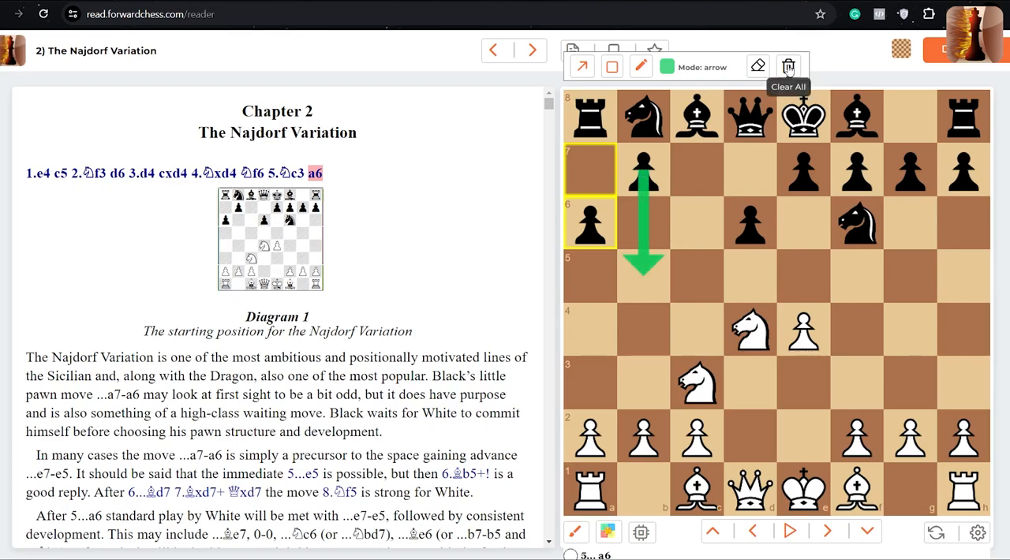
pyautogui.click(789, 66)
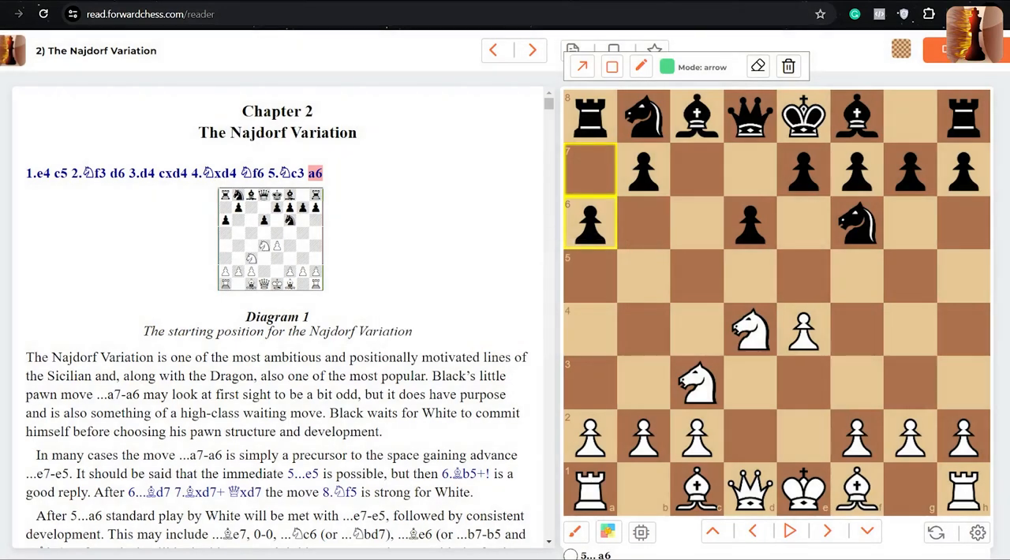
pyautogui.moveTo(998, 287)
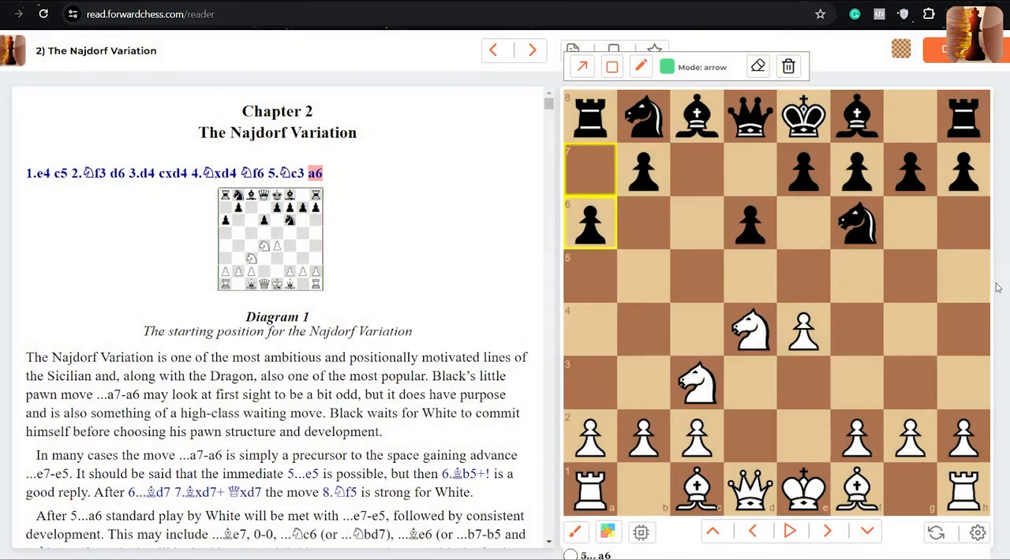
pyautogui.moveTo(502, 388)
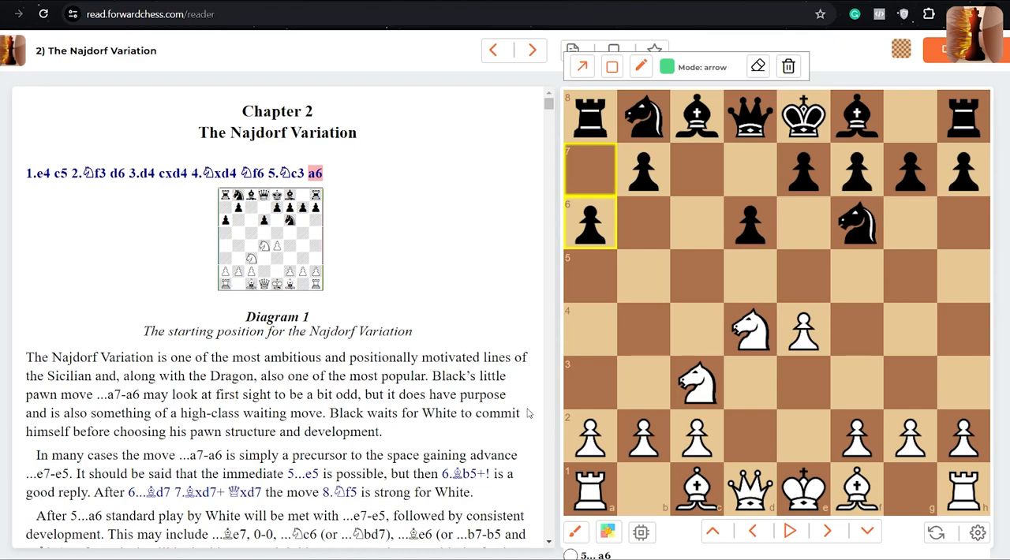
# - Skim Chapter 3, the Scheveningen, then continue to Chapter 4, the Sveshnikov
pyautogui.click(530, 51)
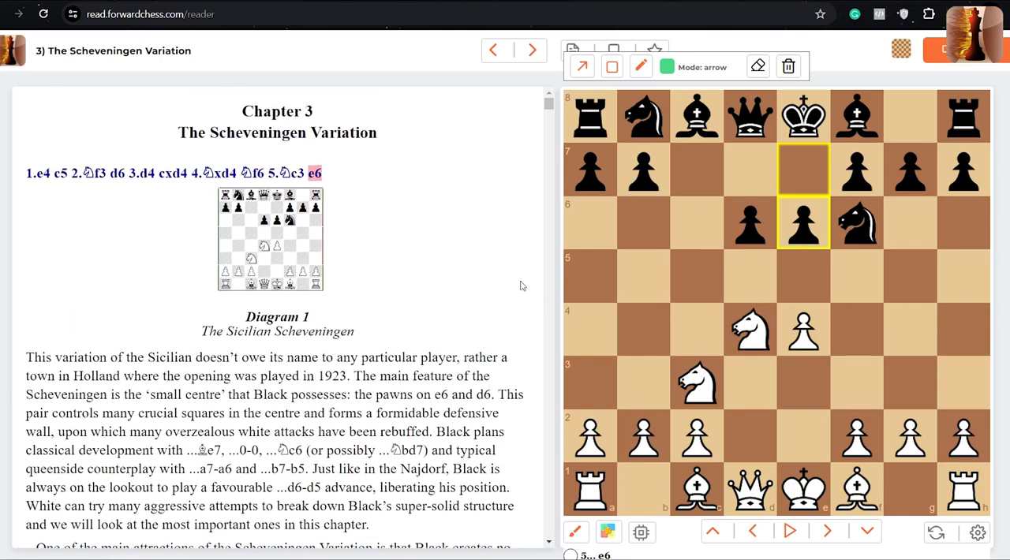
pyautogui.moveTo(522, 300)
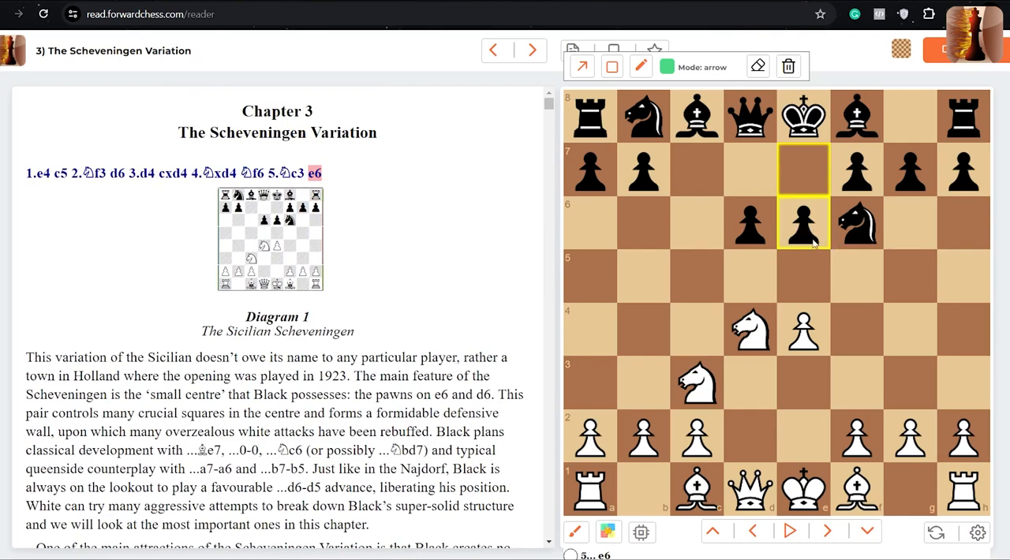
pyautogui.moveTo(832, 262)
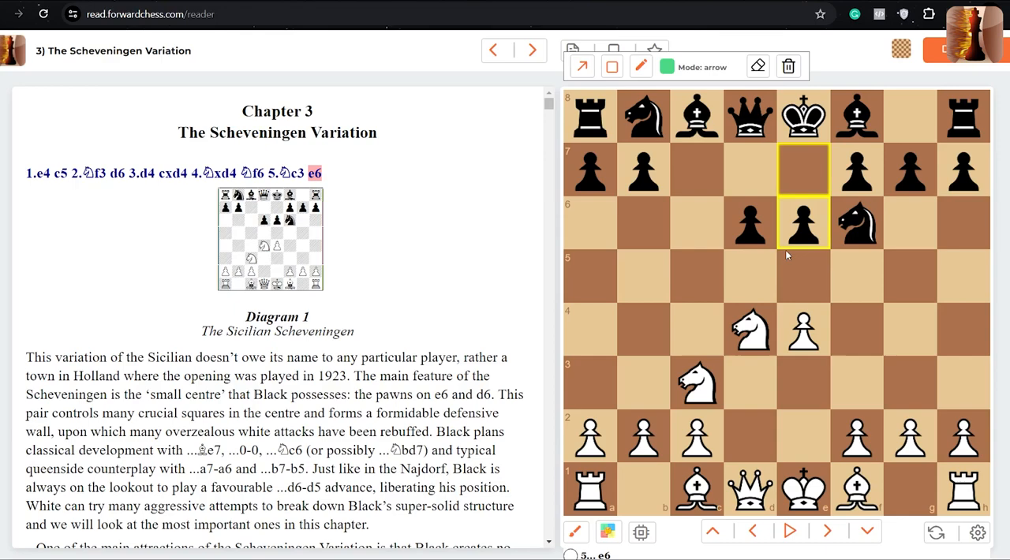
pyautogui.moveTo(677, 318)
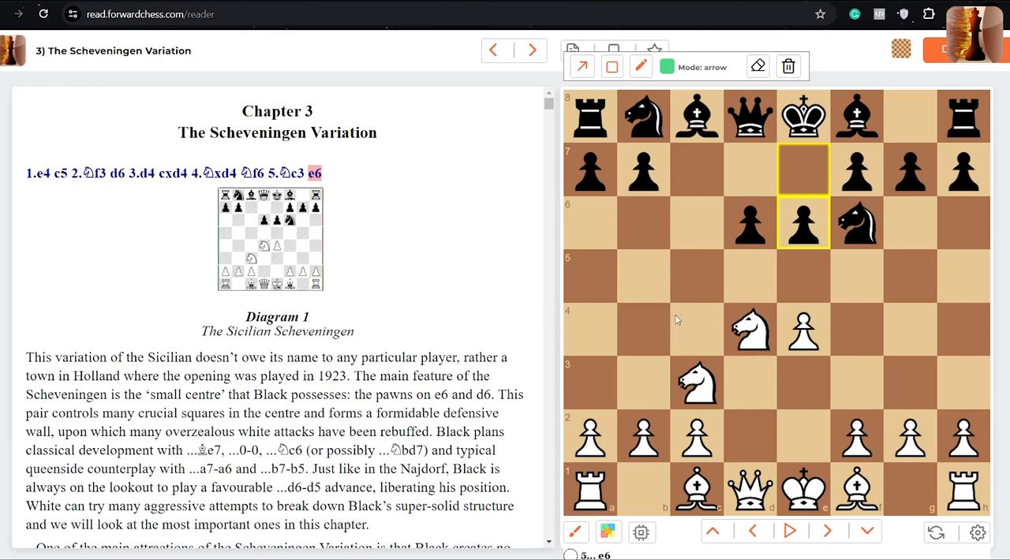
pyautogui.scroll(-3)
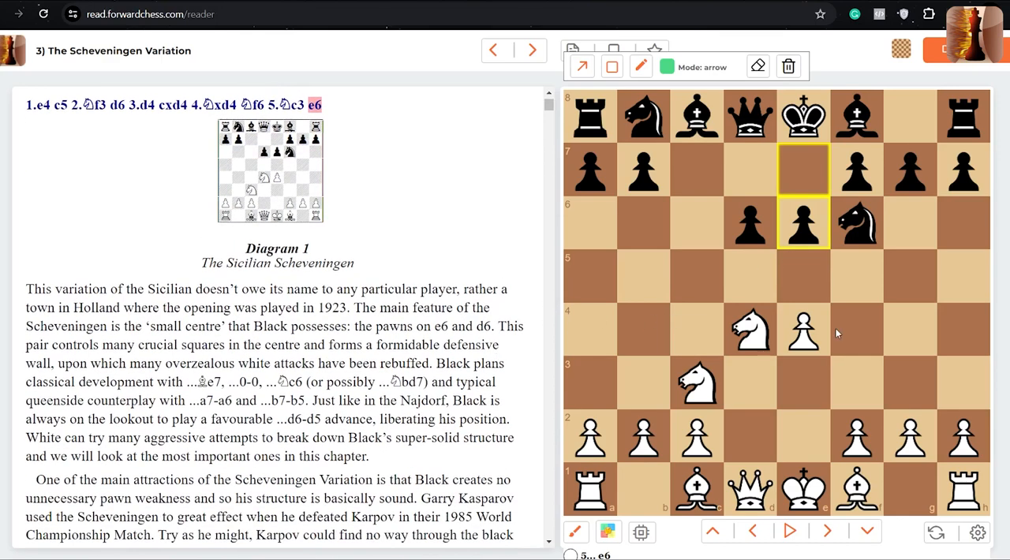
pyautogui.moveTo(902, 331)
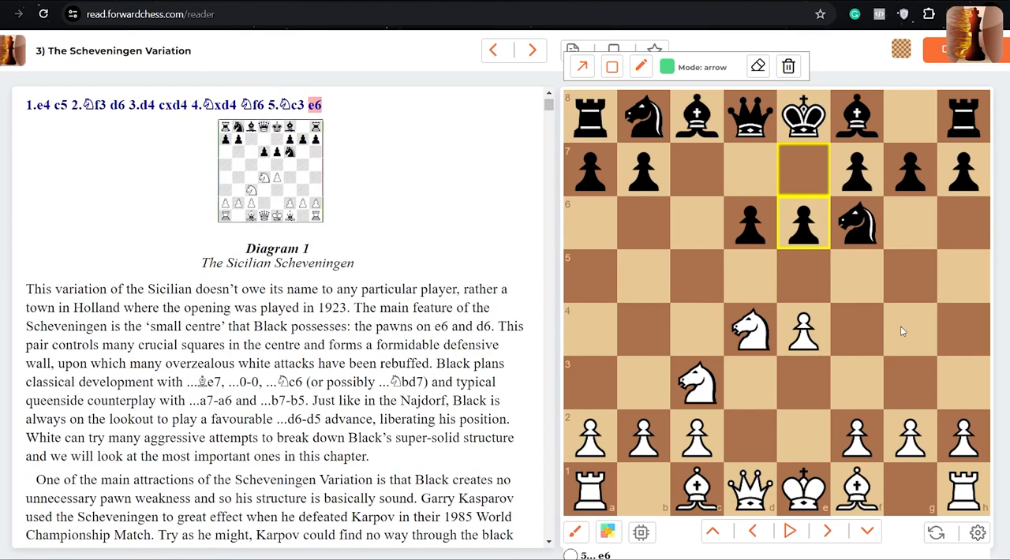
pyautogui.moveTo(929, 322)
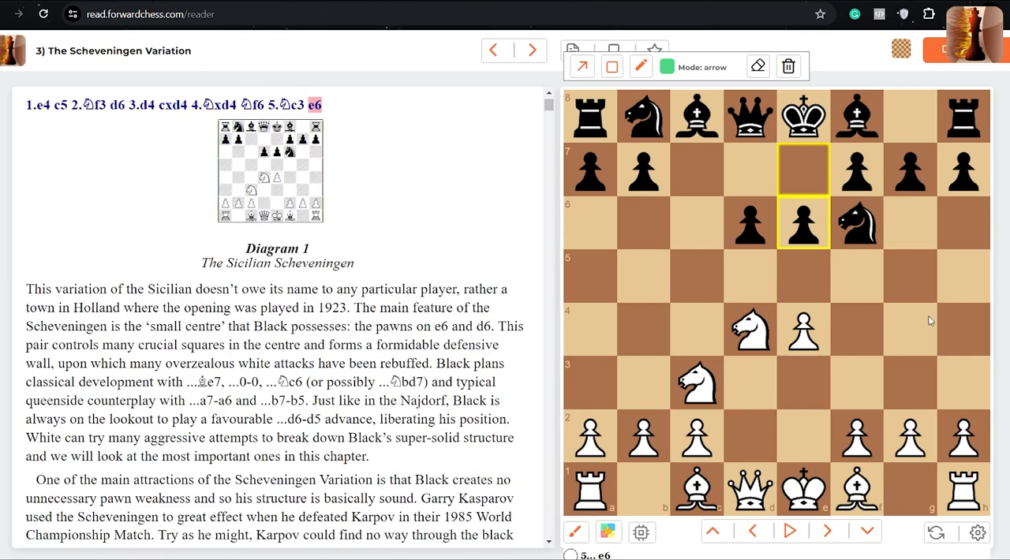
pyautogui.moveTo(856, 341)
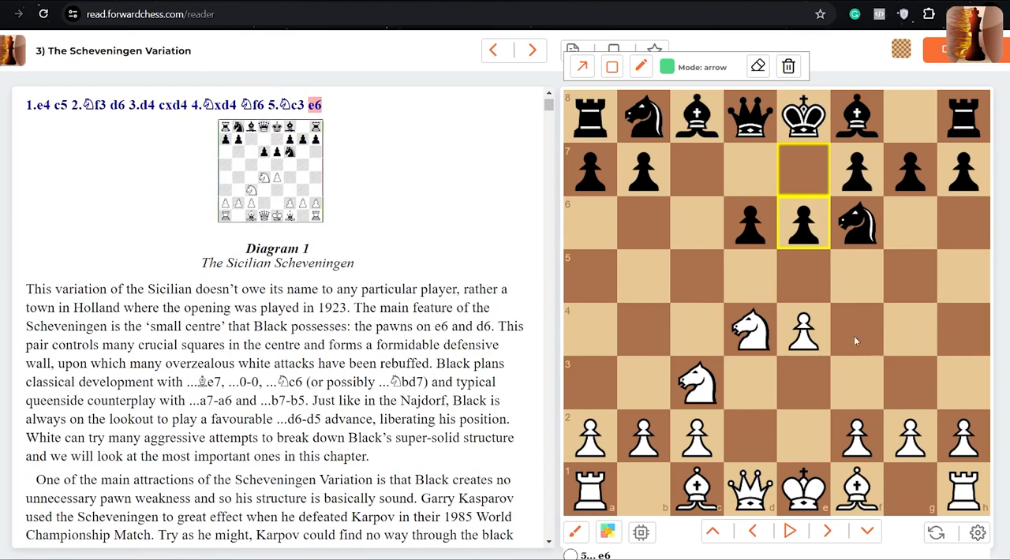
pyautogui.click(534, 51)
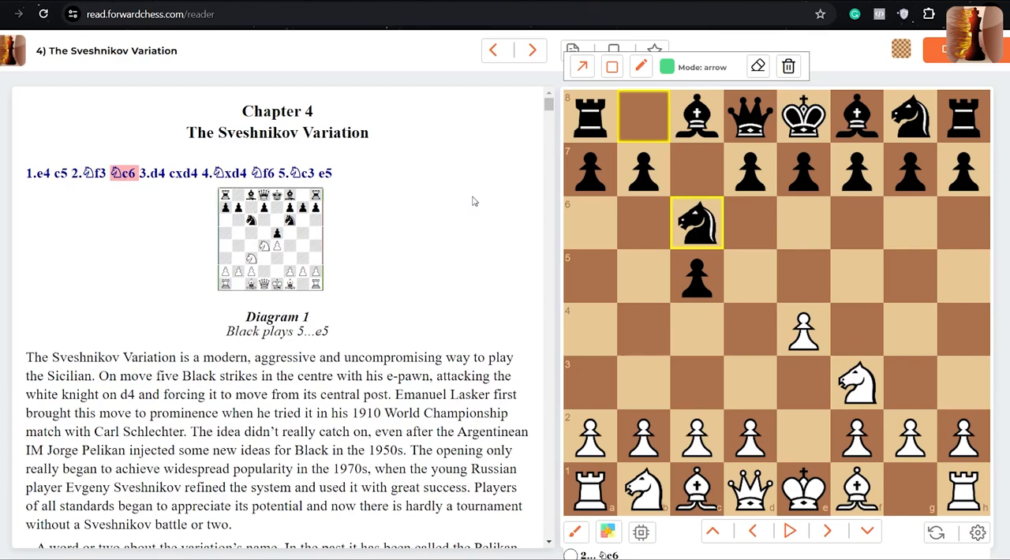
pyautogui.moveTo(577, 240)
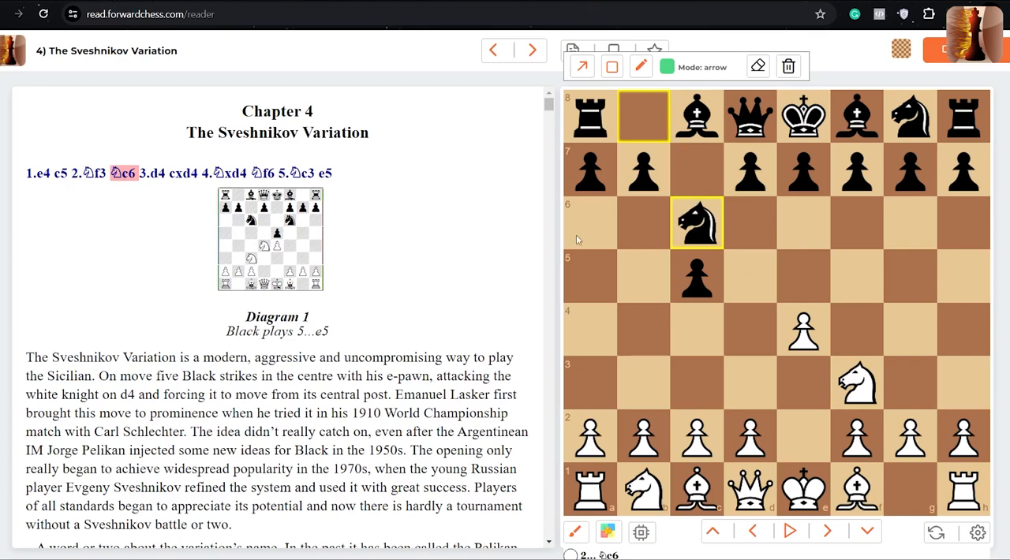
# - Show the Sveshnikov position after 5...e5 and mark the knight's d4-b5 retreat with an arrow
pyautogui.click(809, 532)
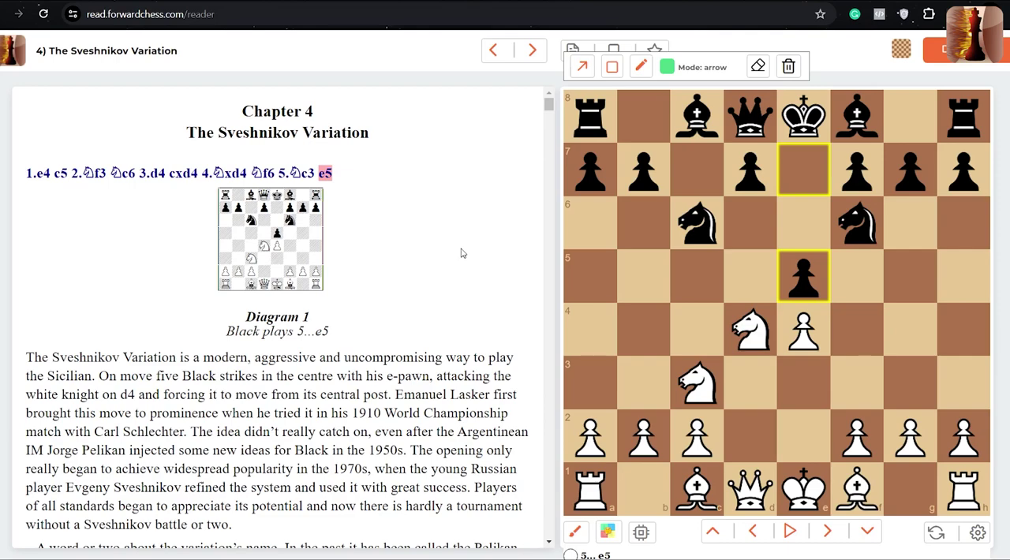
pyautogui.moveTo(681, 291)
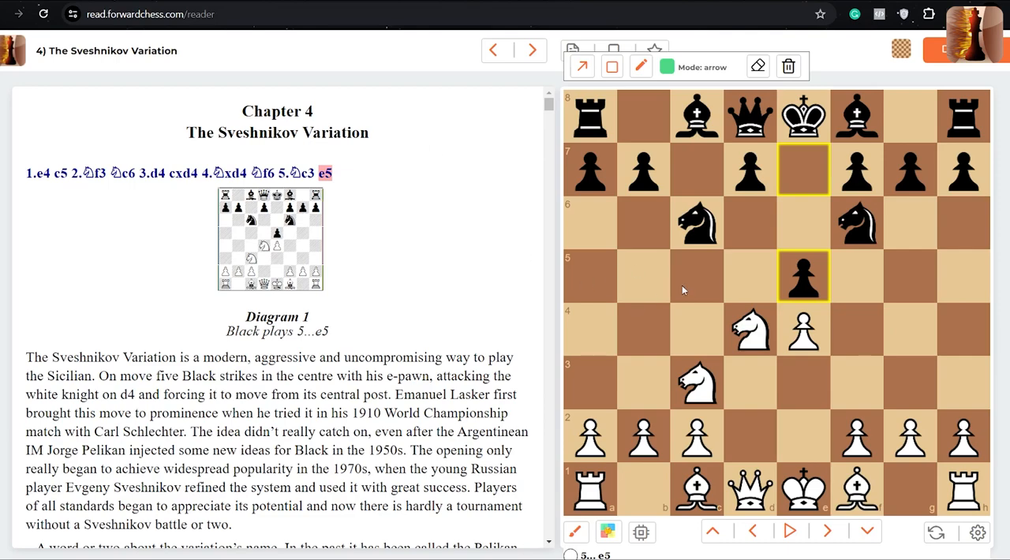
pyautogui.moveTo(732, 328)
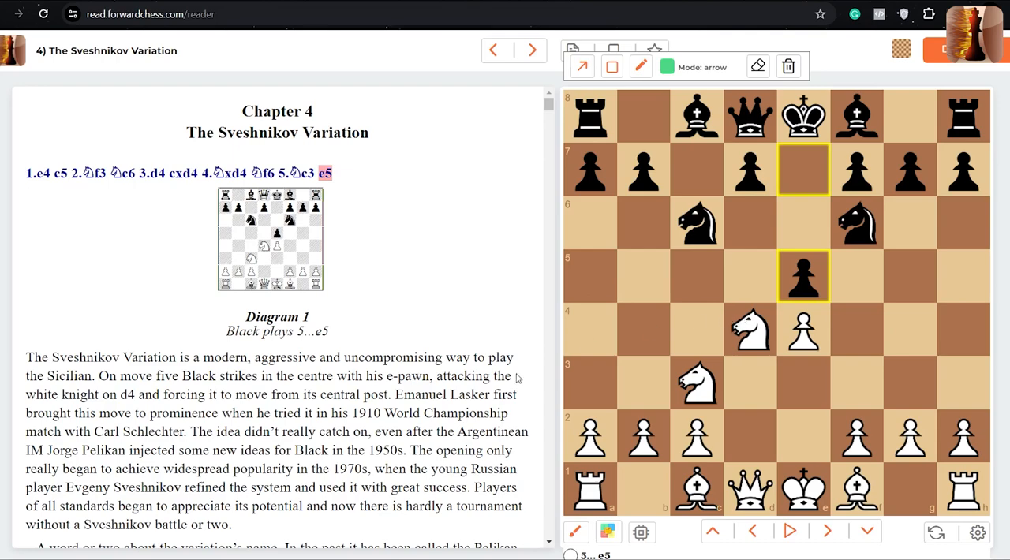
pyautogui.moveTo(820, 187)
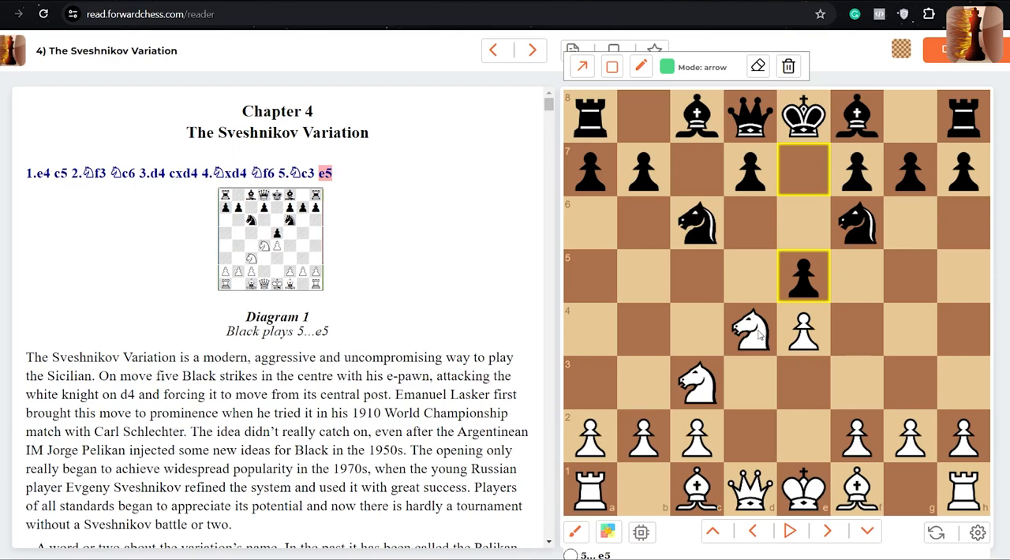
pyautogui.moveTo(750, 332); pyautogui.dragTo(644, 281)
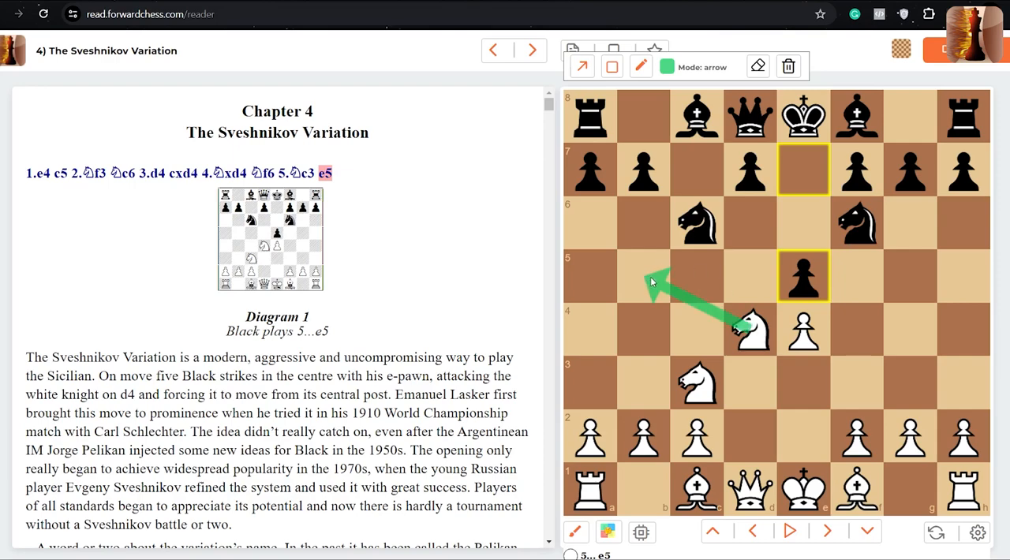
pyautogui.moveTo(679, 240)
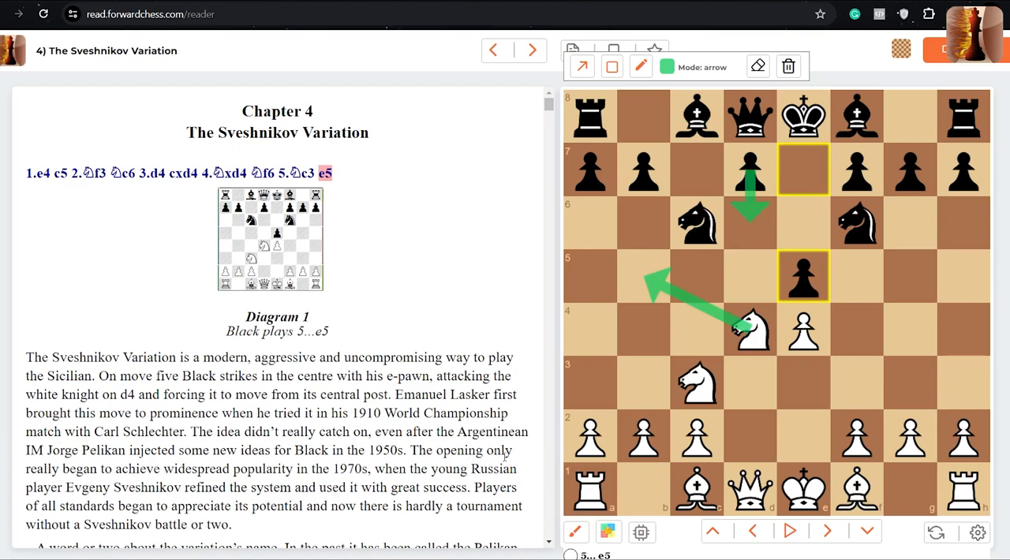
# - Read down the Sveshnikov text to 7.Bg5, then move on to Chapter 5, the Classical Variation
pyautogui.scroll(-3)
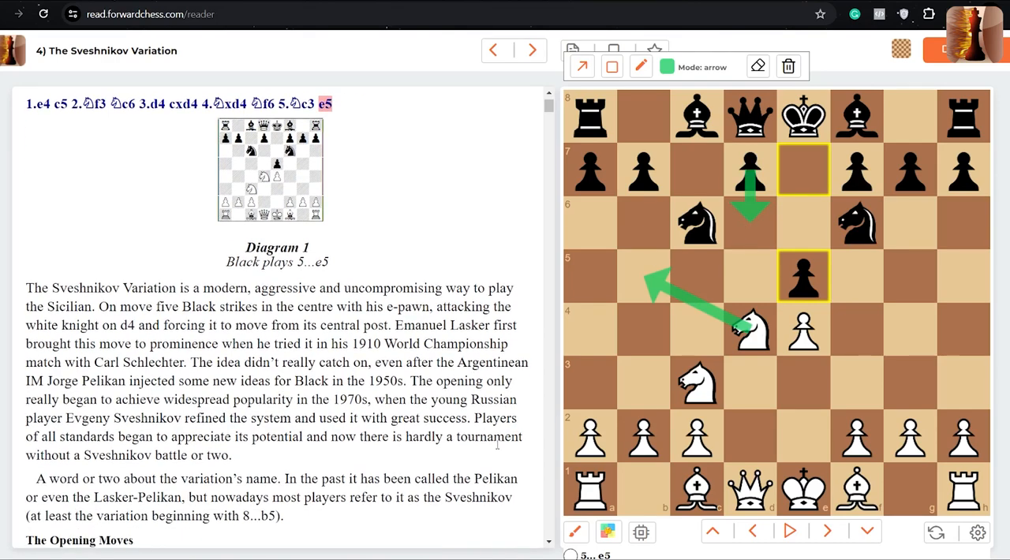
pyautogui.scroll(-3)
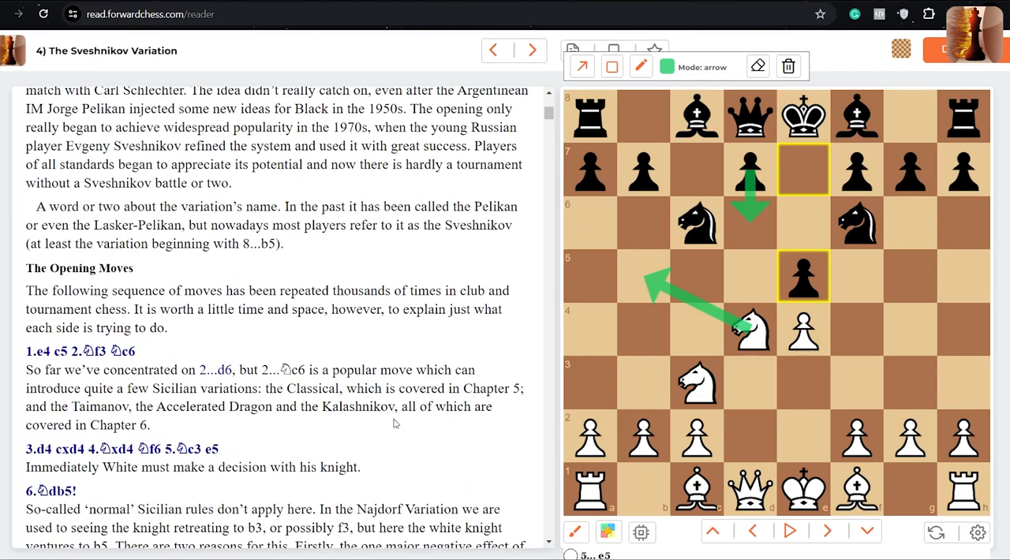
pyautogui.scroll(-3)
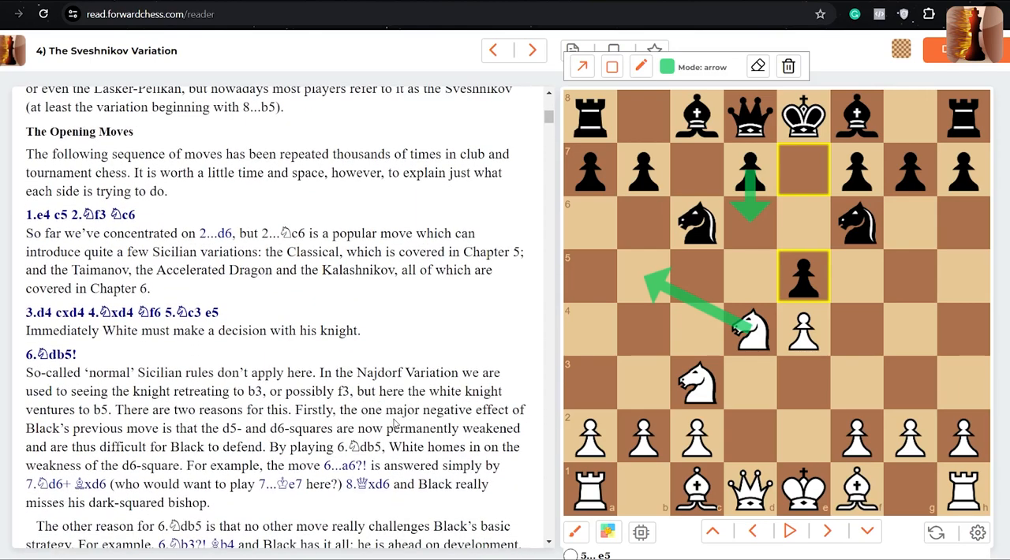
pyautogui.scroll(-3)
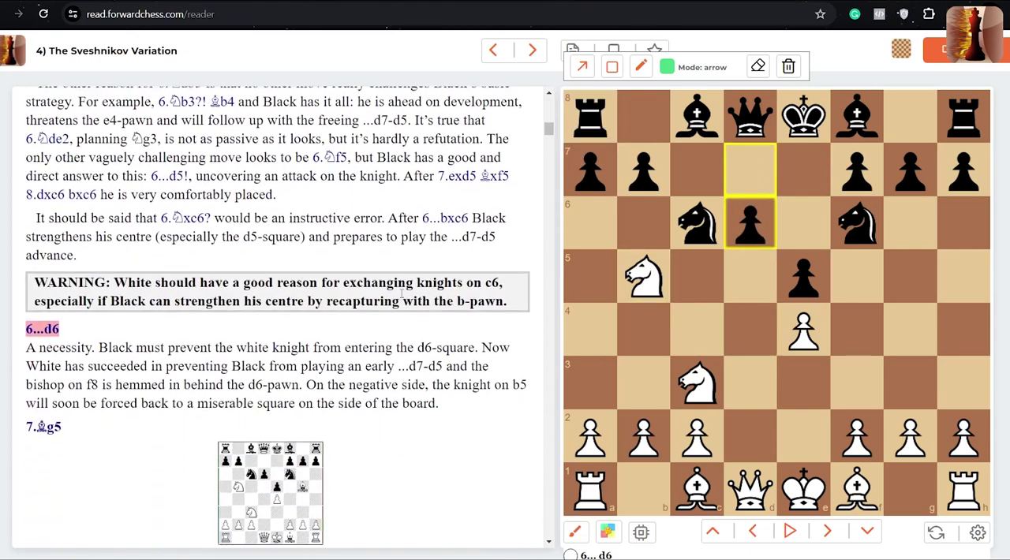
pyautogui.scroll(-3)
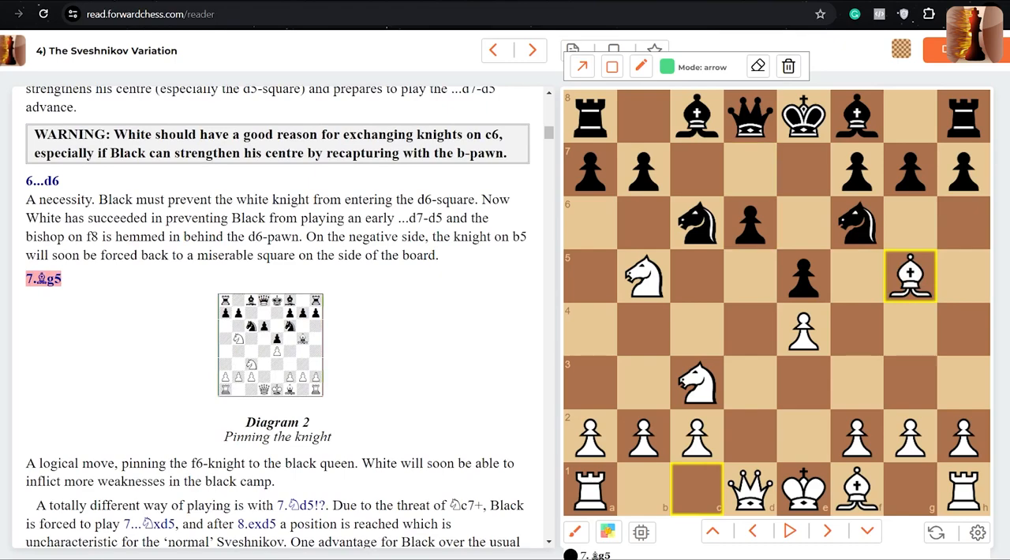
pyautogui.click(530, 49)
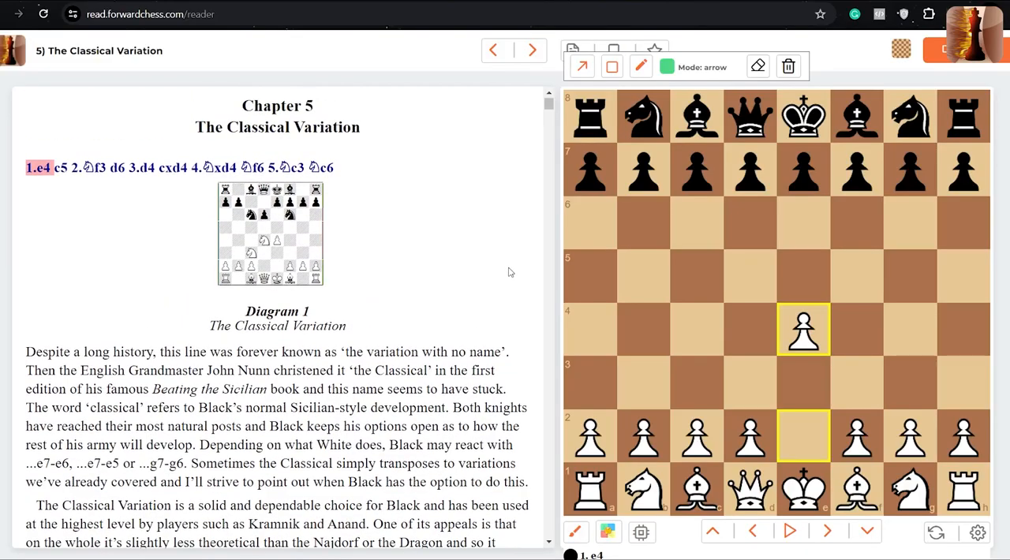
# - Play 4.Nxd4 and 5...Nc6 on the board and read down to the Richter-Rauzer Attack heading
pyautogui.click(812, 532)
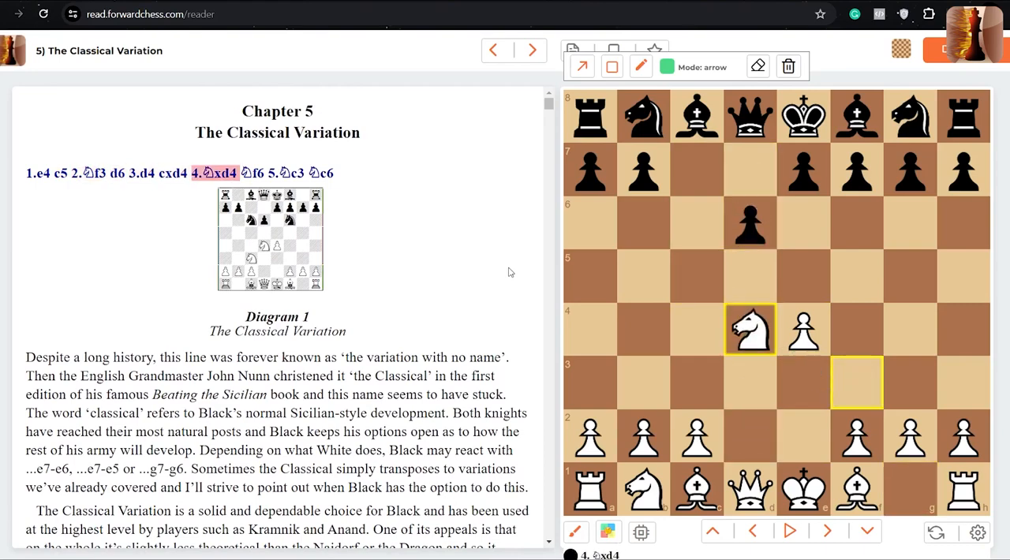
pyautogui.click(828, 532)
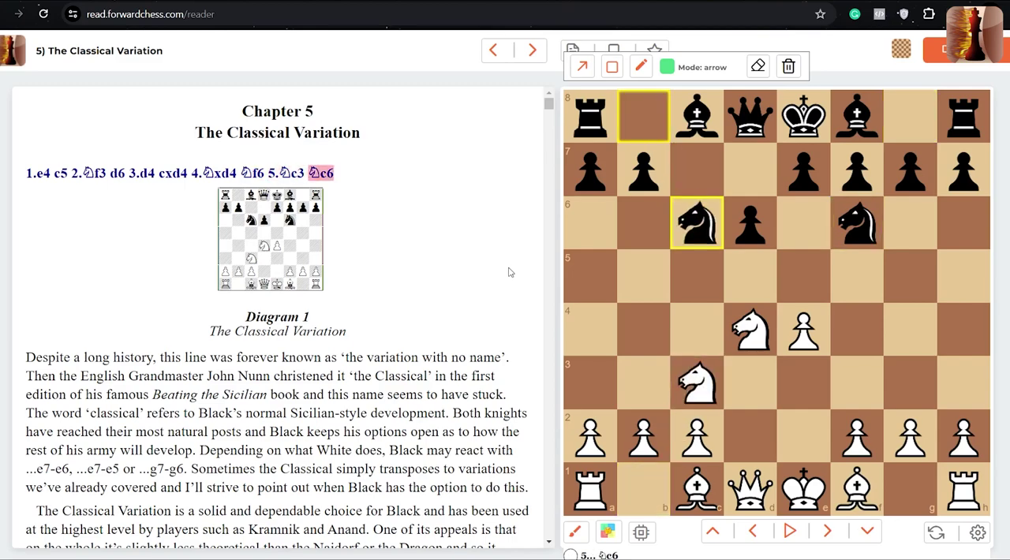
pyautogui.moveTo(438, 285)
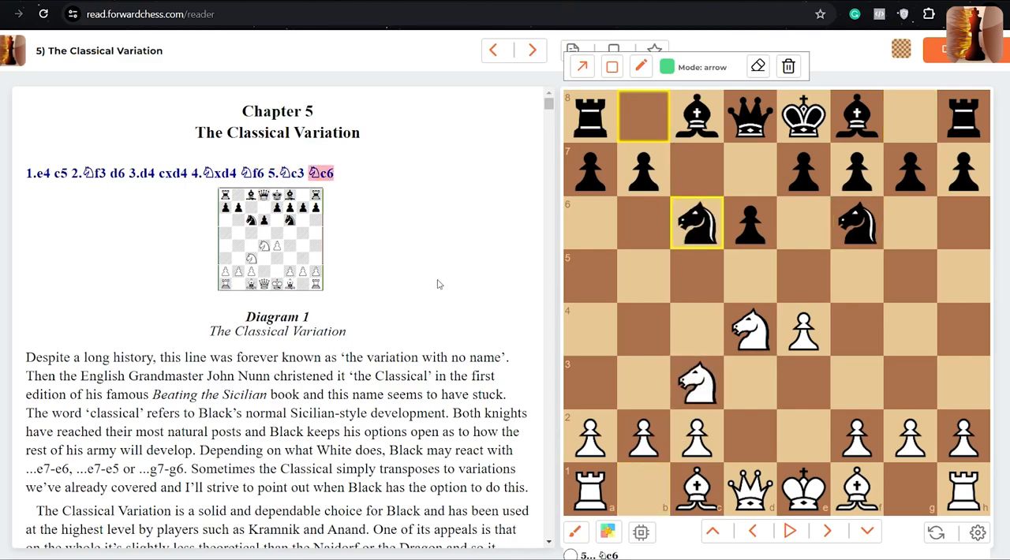
pyautogui.scroll(-3)
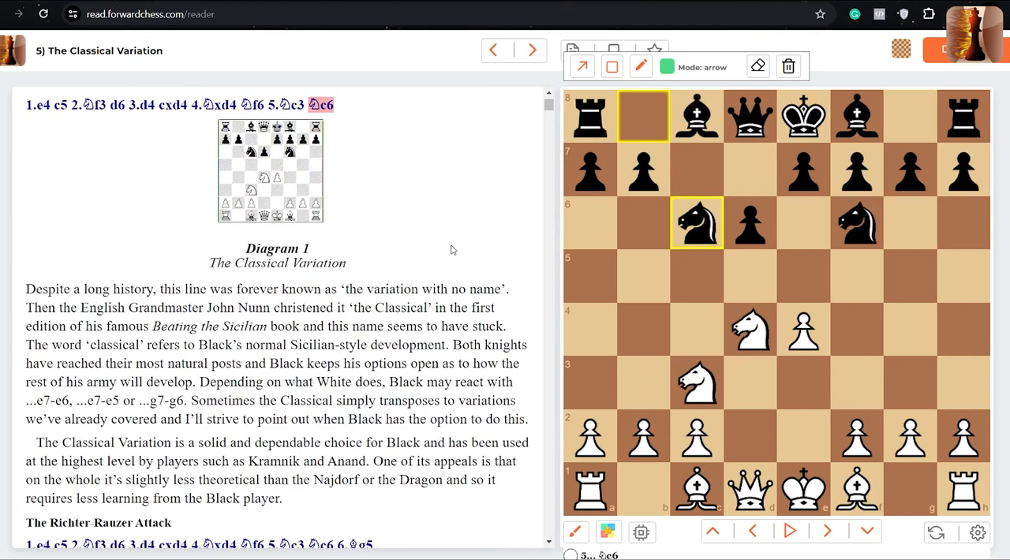
pyautogui.moveTo(481, 246)
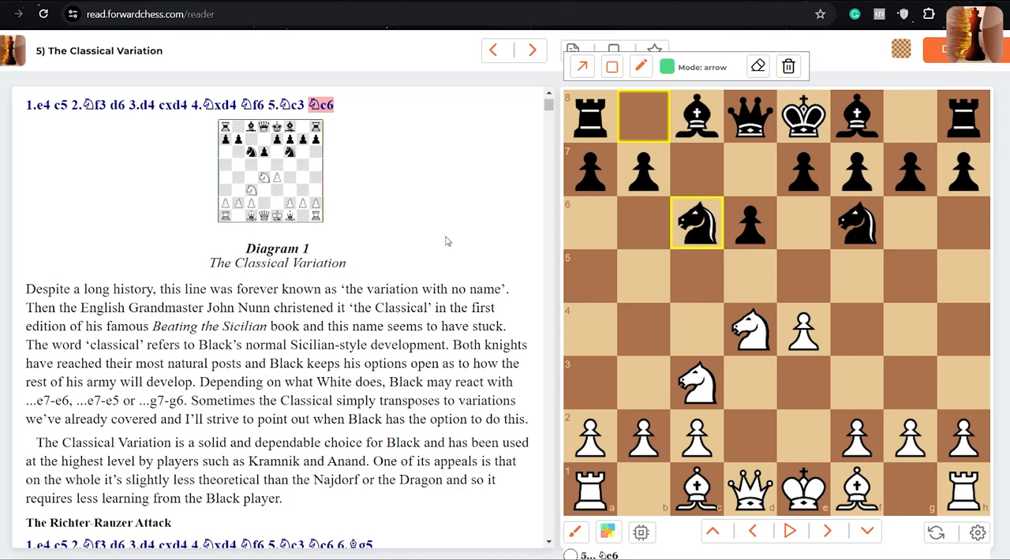
pyautogui.scroll(-3)
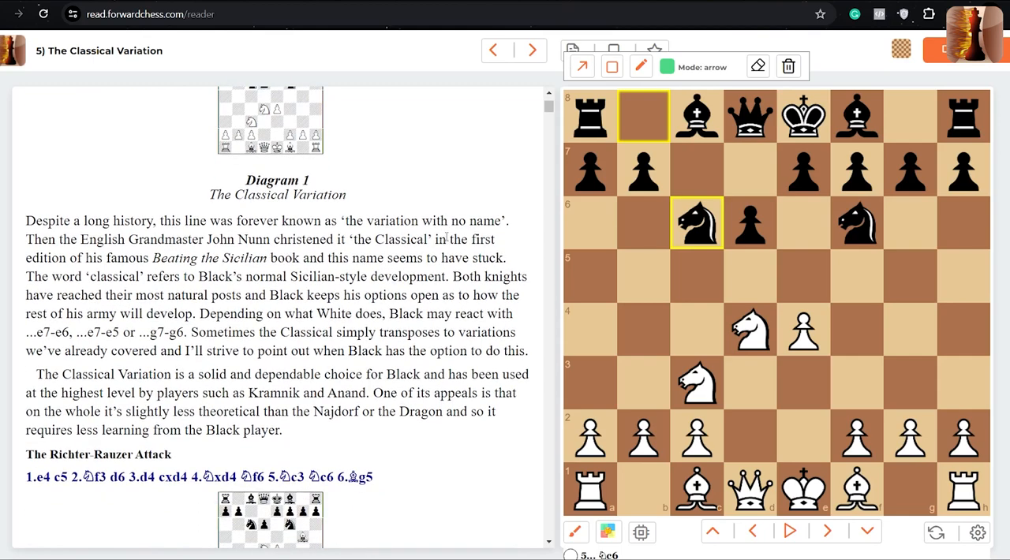
pyautogui.scroll(-3)
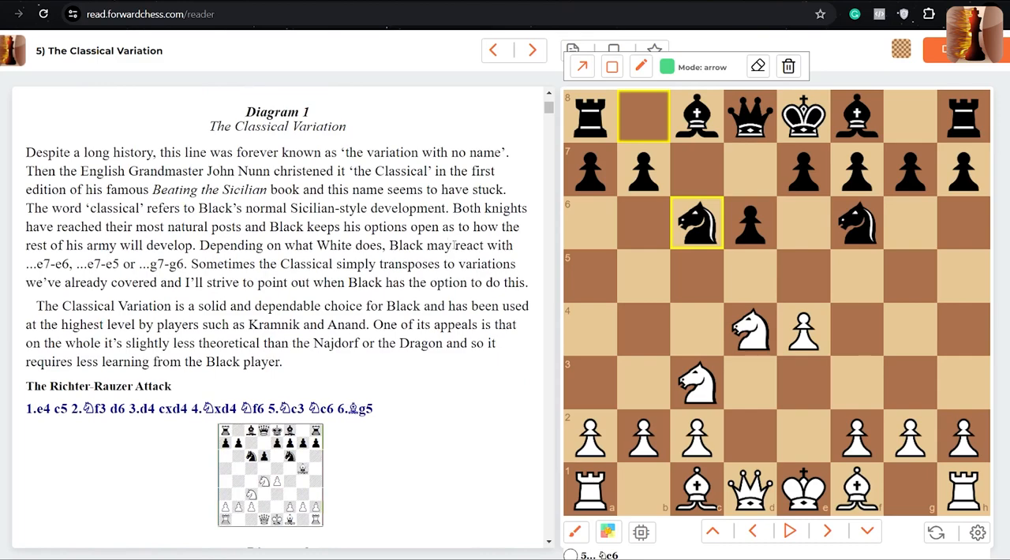
pyautogui.moveTo(519, 349)
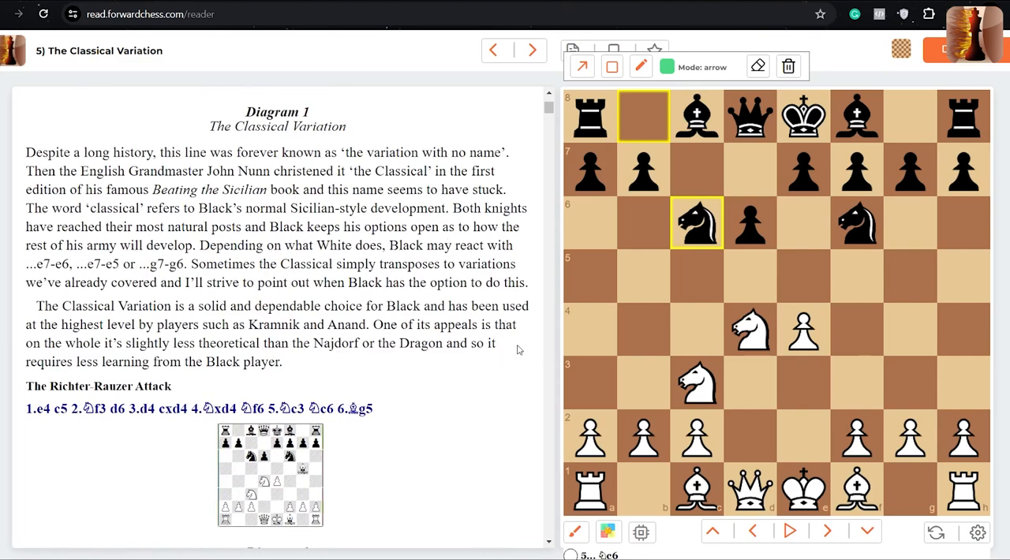
pyautogui.moveTo(518, 356)
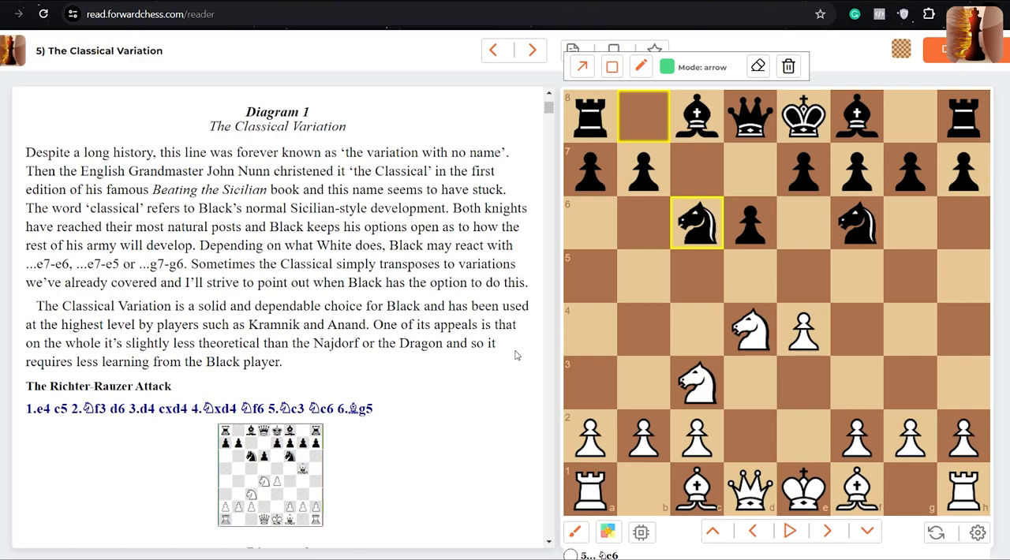
pyautogui.moveTo(575, 51)
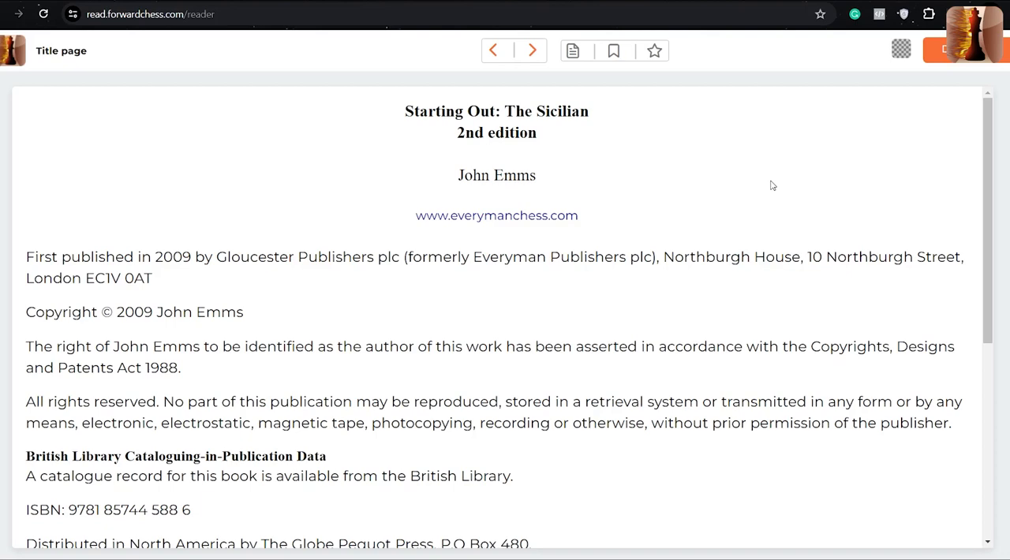
pyautogui.moveTo(745, 174)
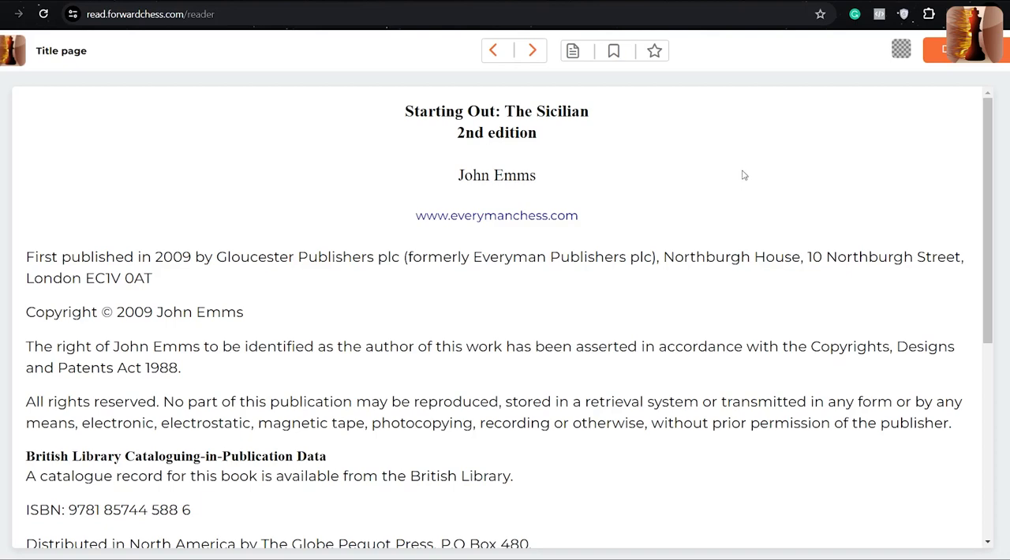
pyautogui.moveTo(713, 213)
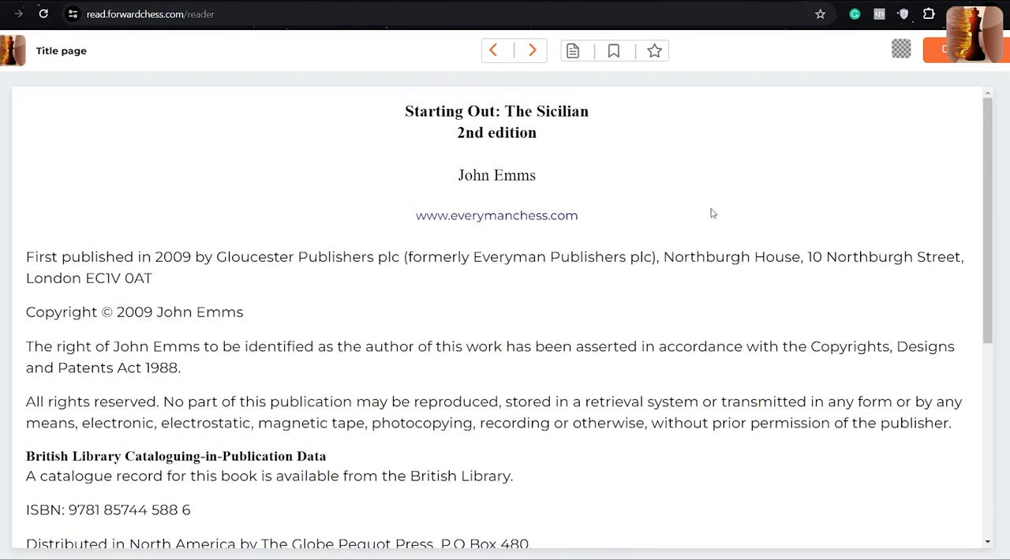
# - Jump via the table of contents to the Introduction and read down to Diagram 2
pyautogui.click(575, 51)
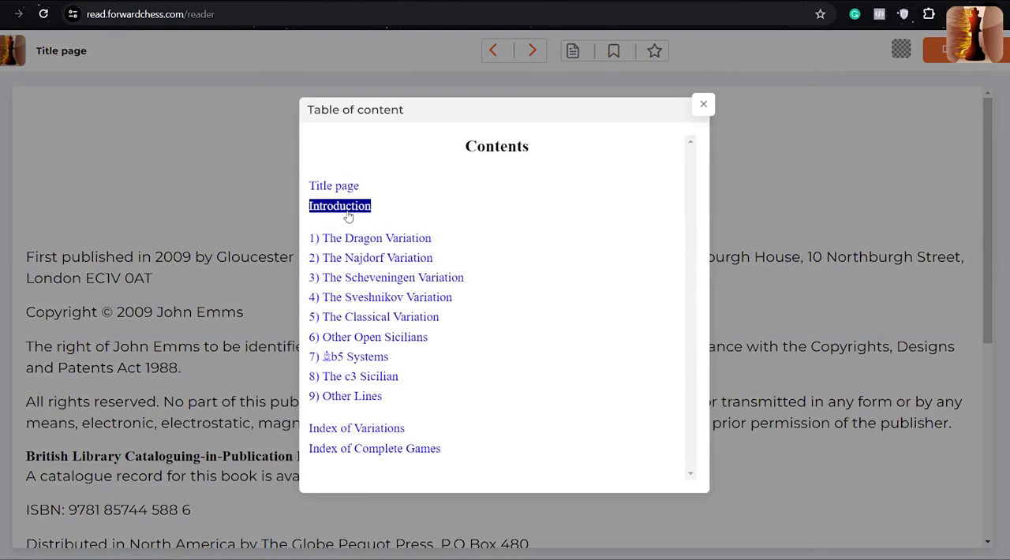
pyautogui.click(339, 205)
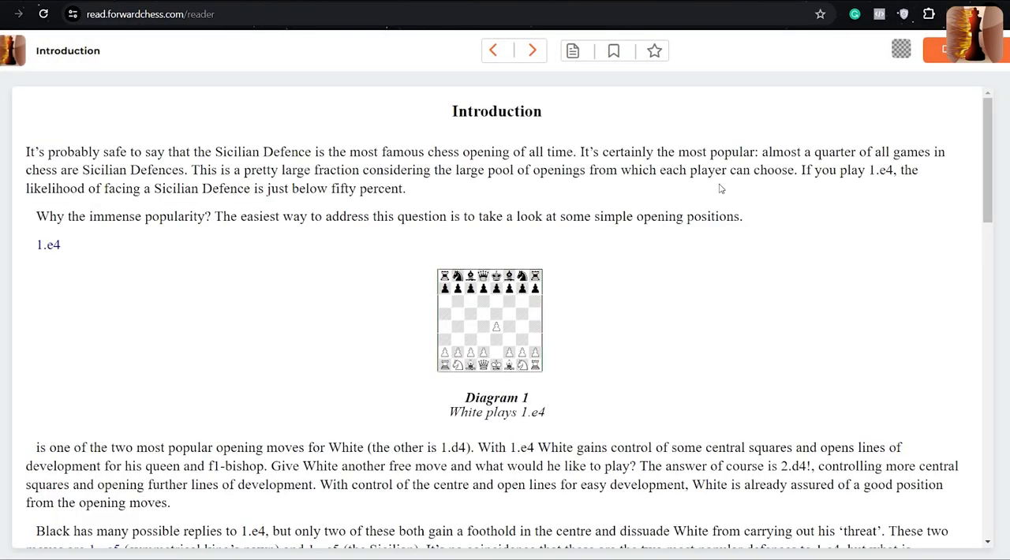
pyautogui.scroll(-3)
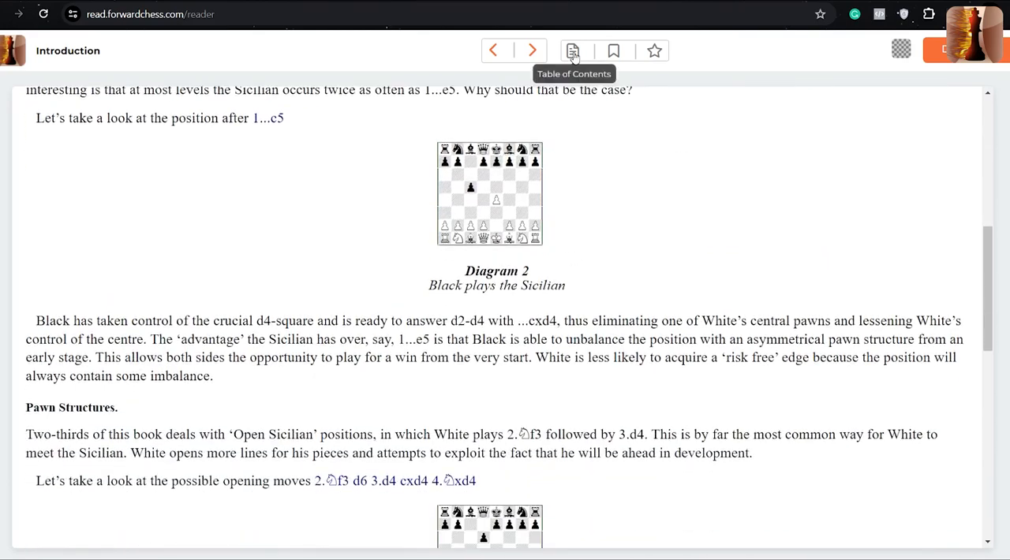
pyautogui.click(578, 50)
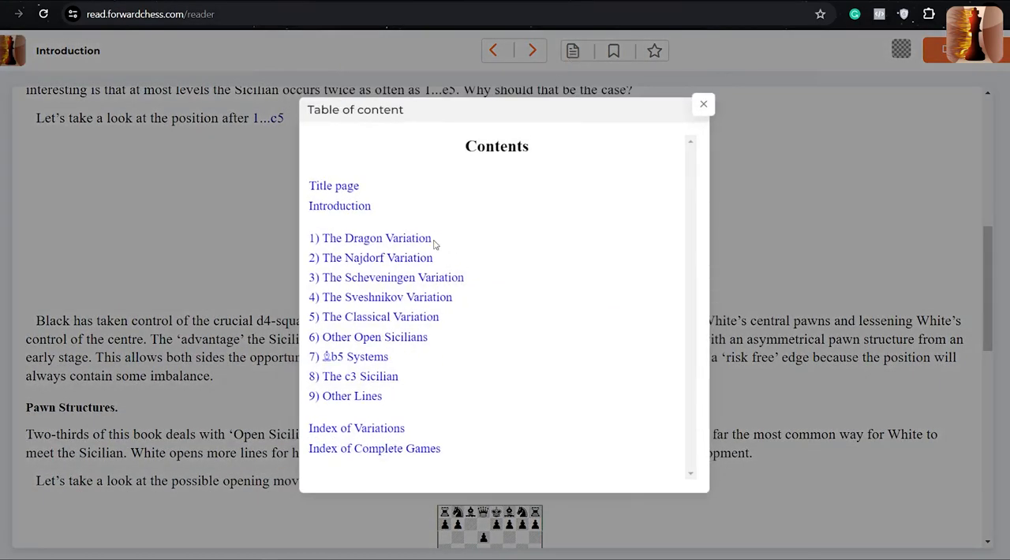
pyautogui.moveTo(418, 377)
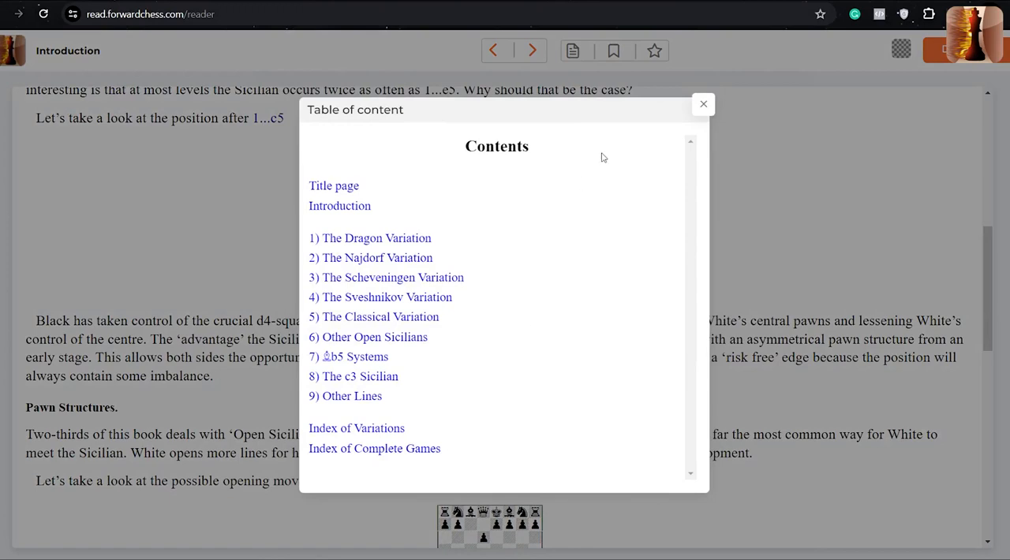
pyautogui.moveTo(726, 123)
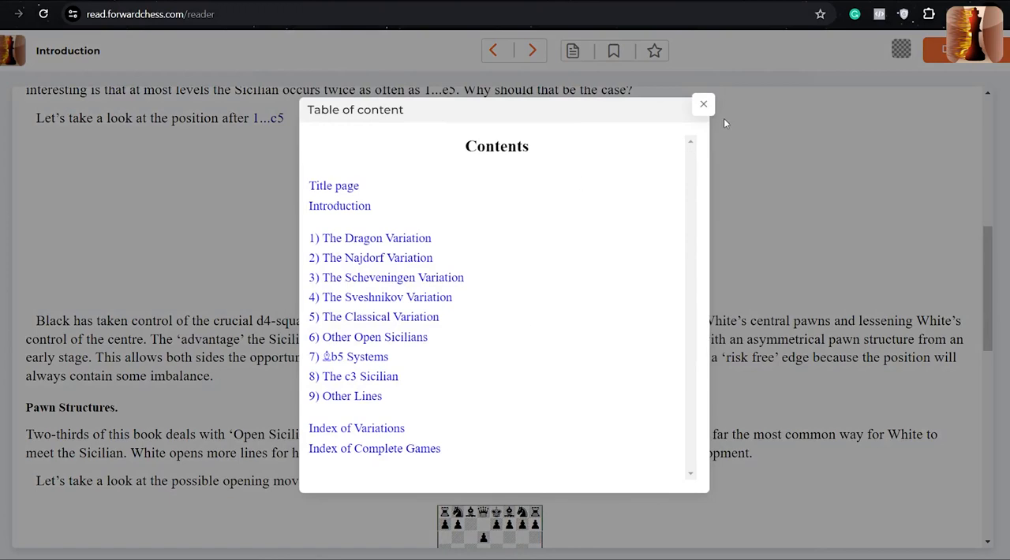
pyautogui.moveTo(713, 120)
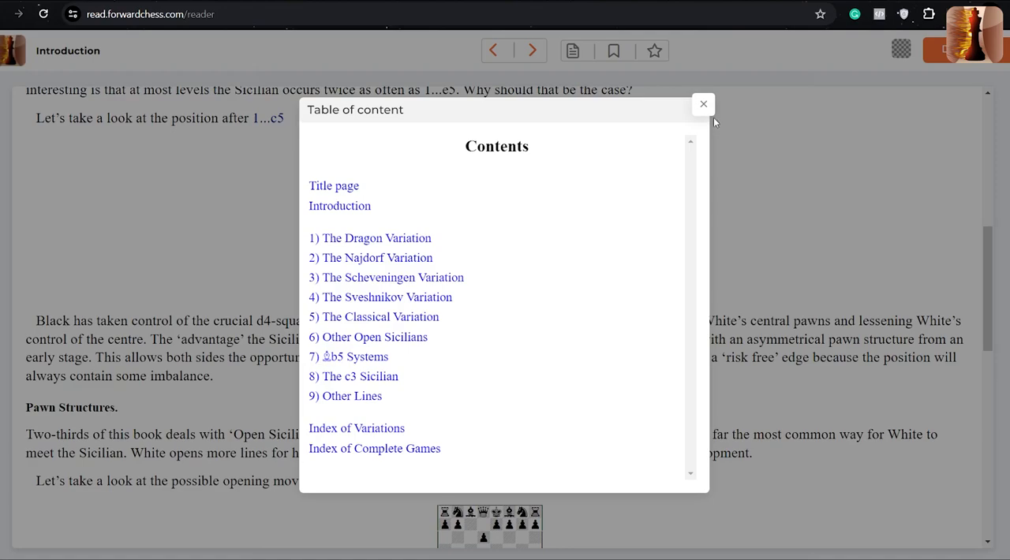
pyautogui.moveTo(697, 115)
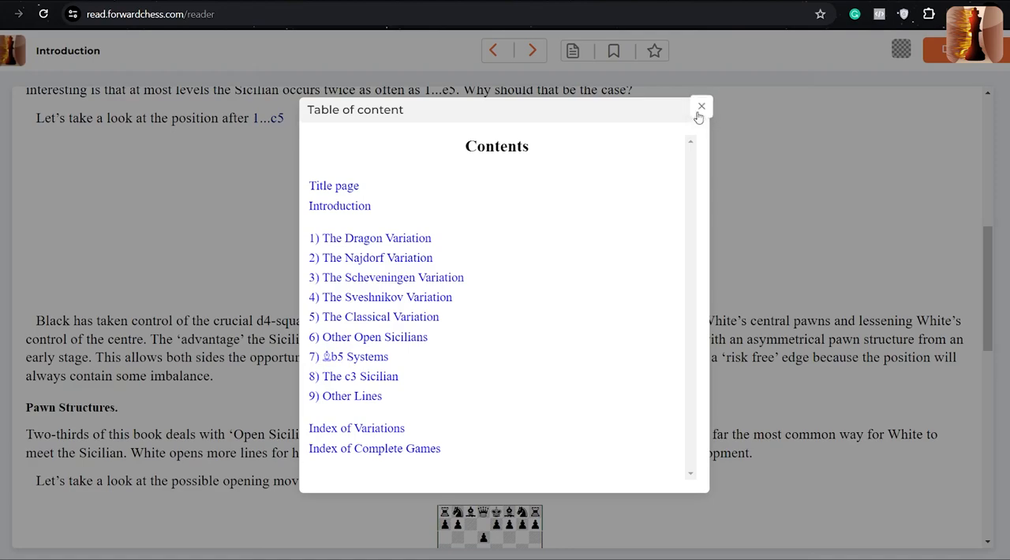
pyautogui.click(701, 106)
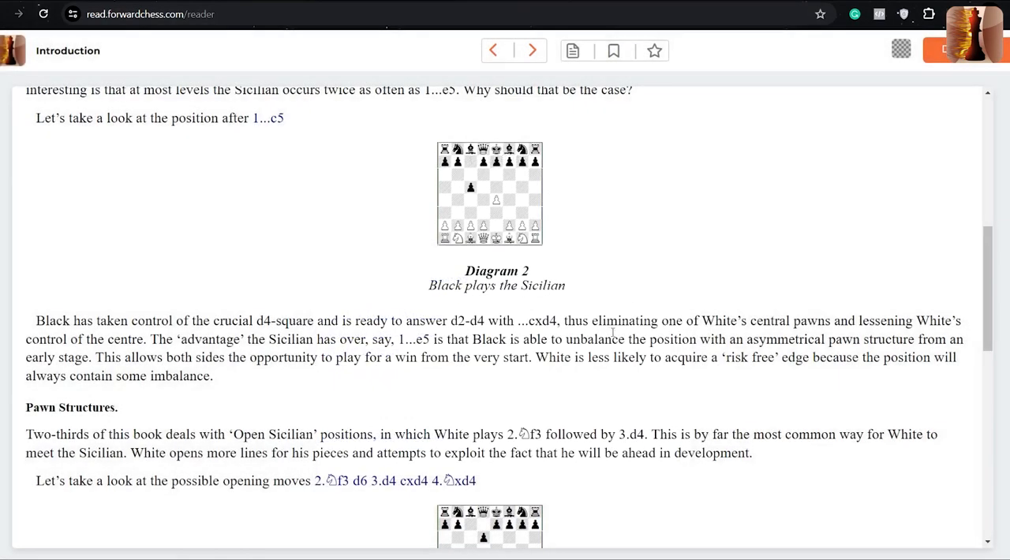
pyautogui.scroll(-3)
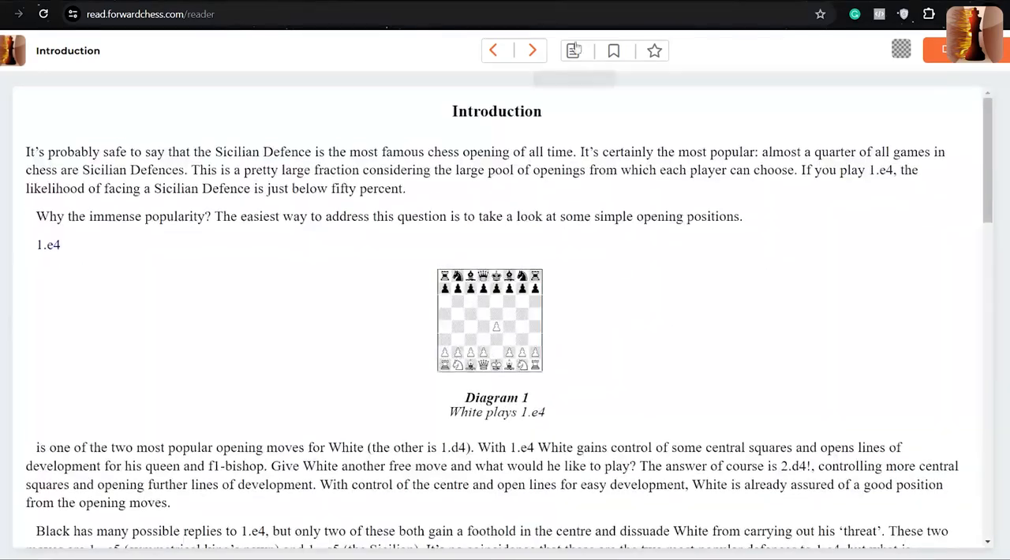
pyautogui.moveTo(574, 51)
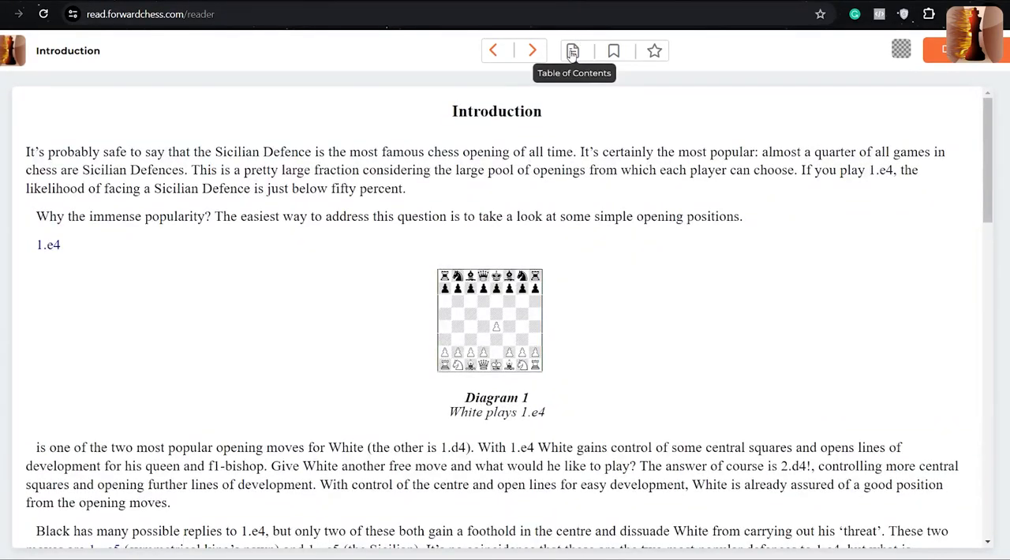
pyautogui.moveTo(592, 201)
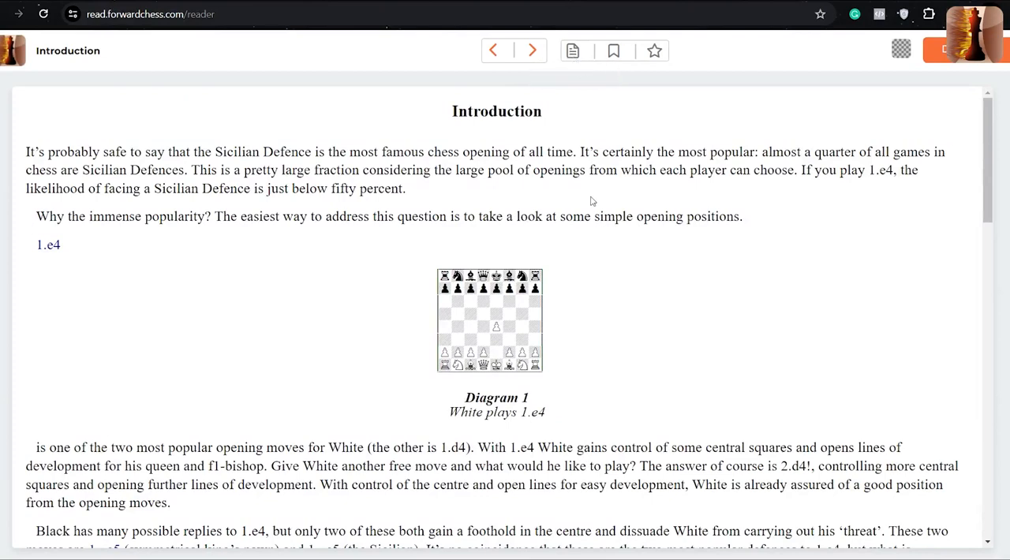